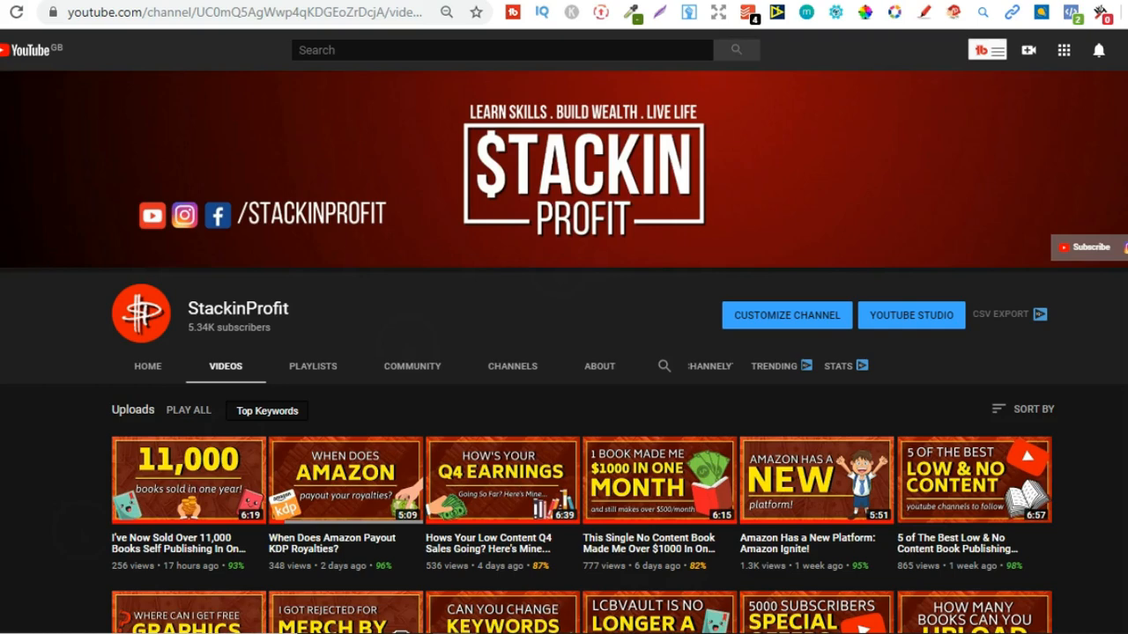
- Scroll through the all-time report to review the $24,671.37 total and the Earnings per Month chart
scroll("down", 3)
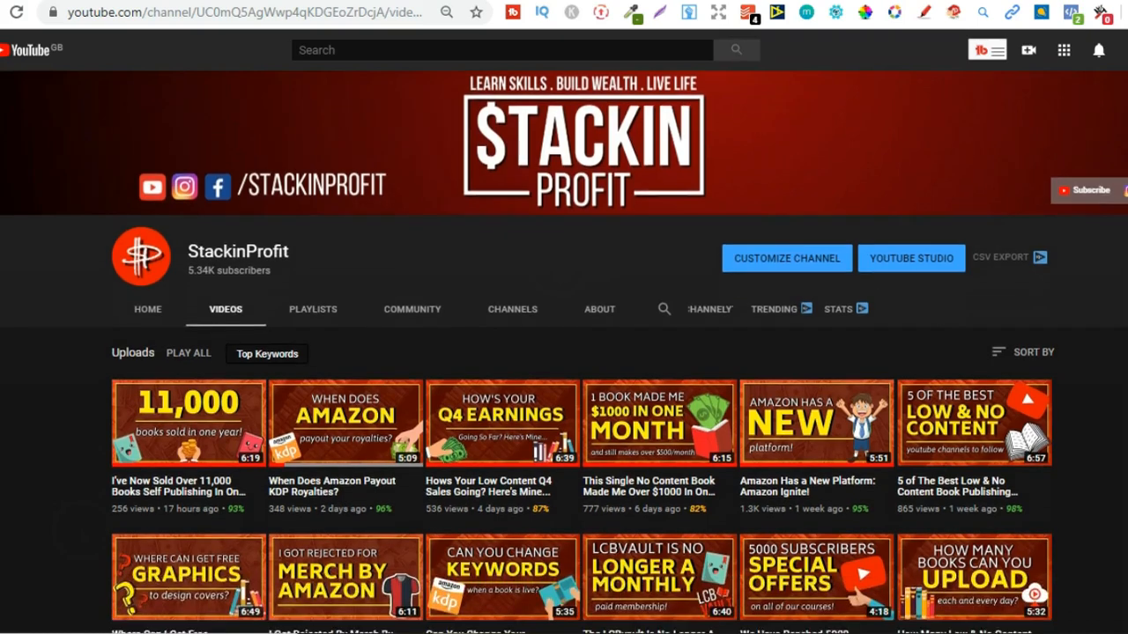
scroll("down", 3)
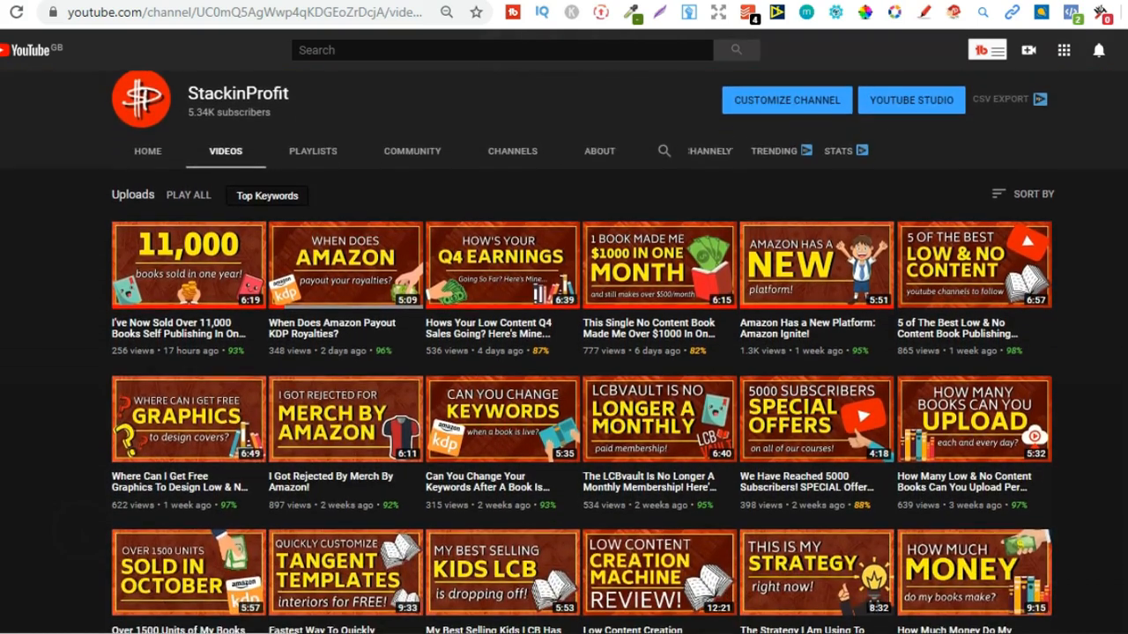
scroll("down", 3)
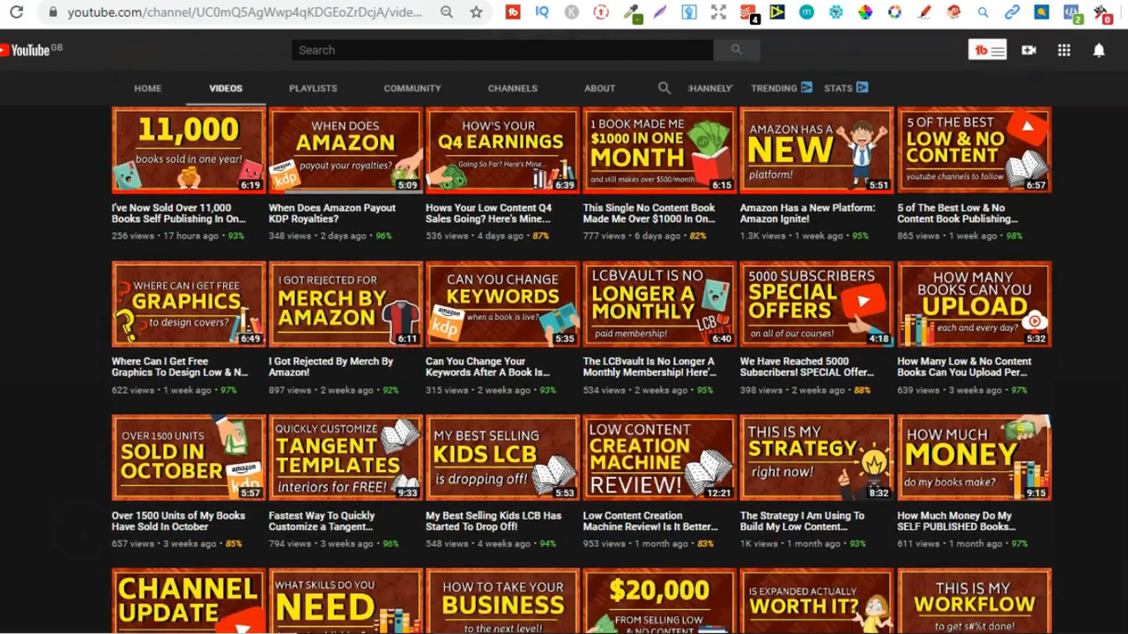
scroll("down", 3)
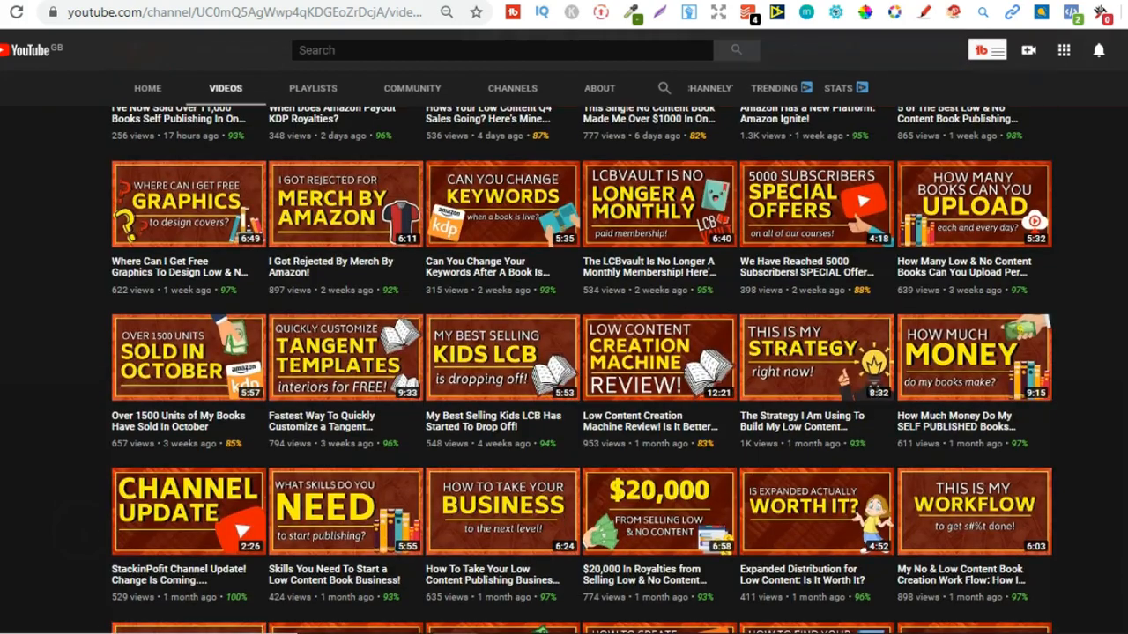
scroll("down", 3)
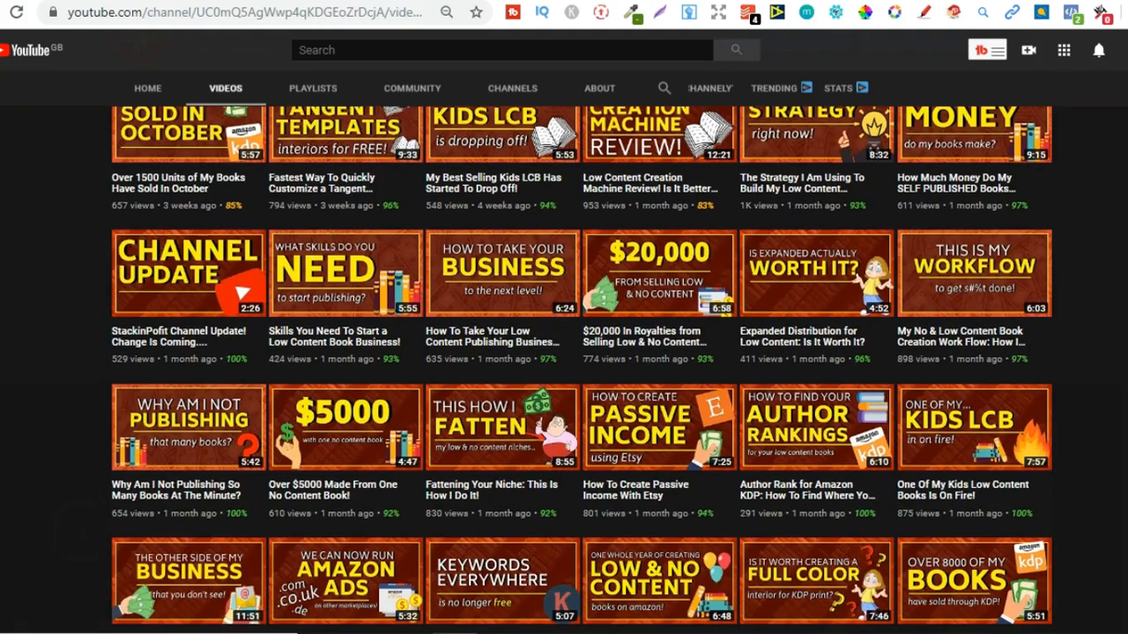
scroll("down", 3)
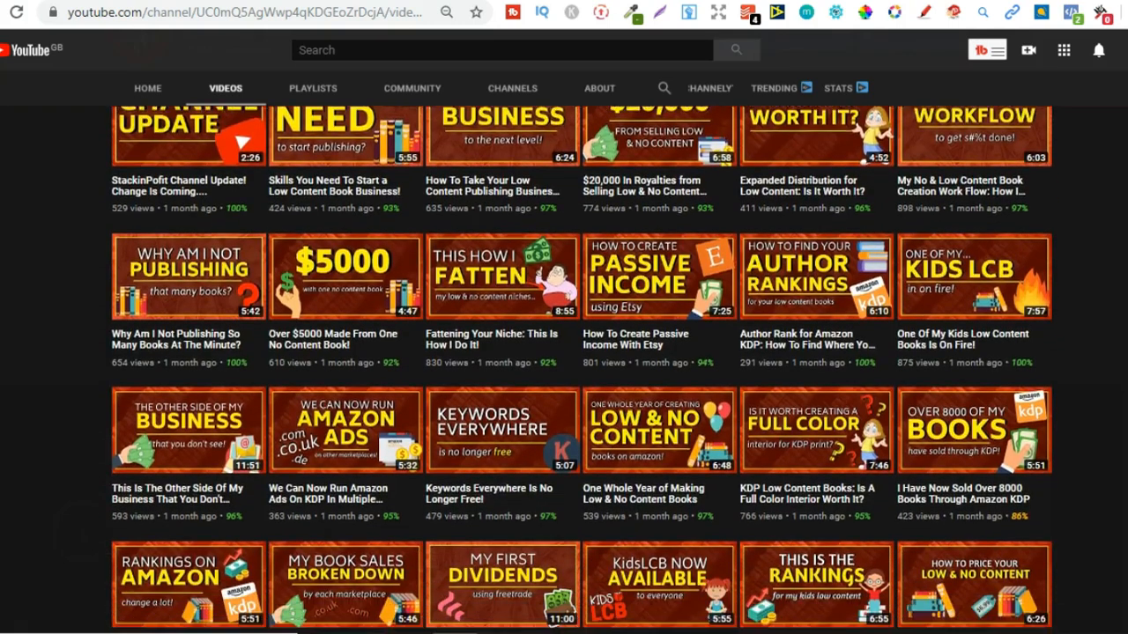
scroll("up", 3)
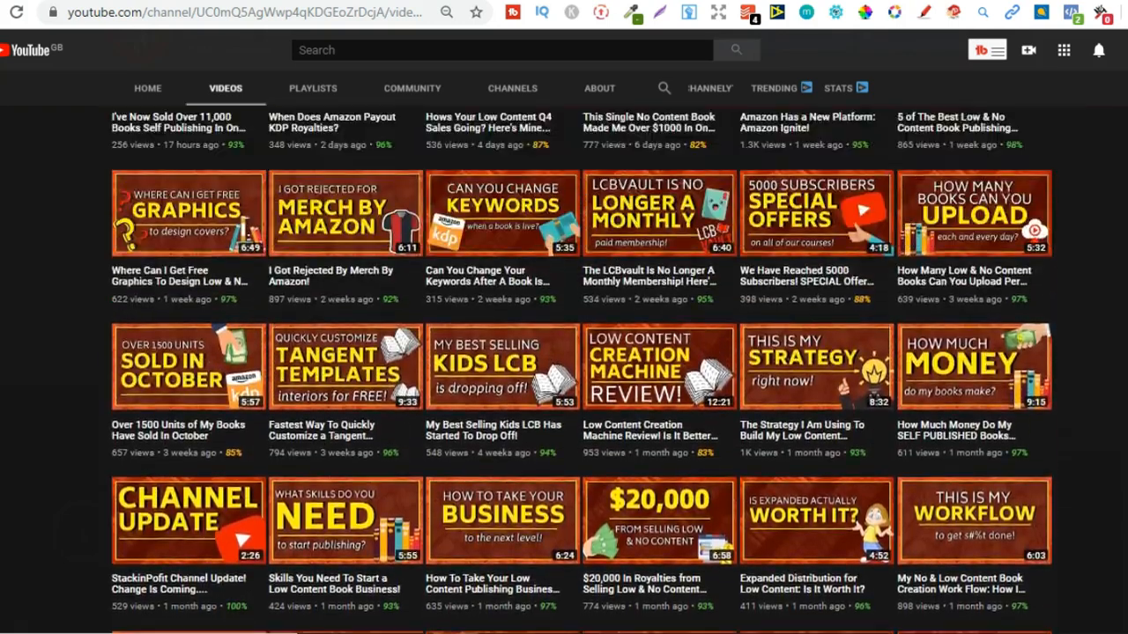
scroll("up", 3)
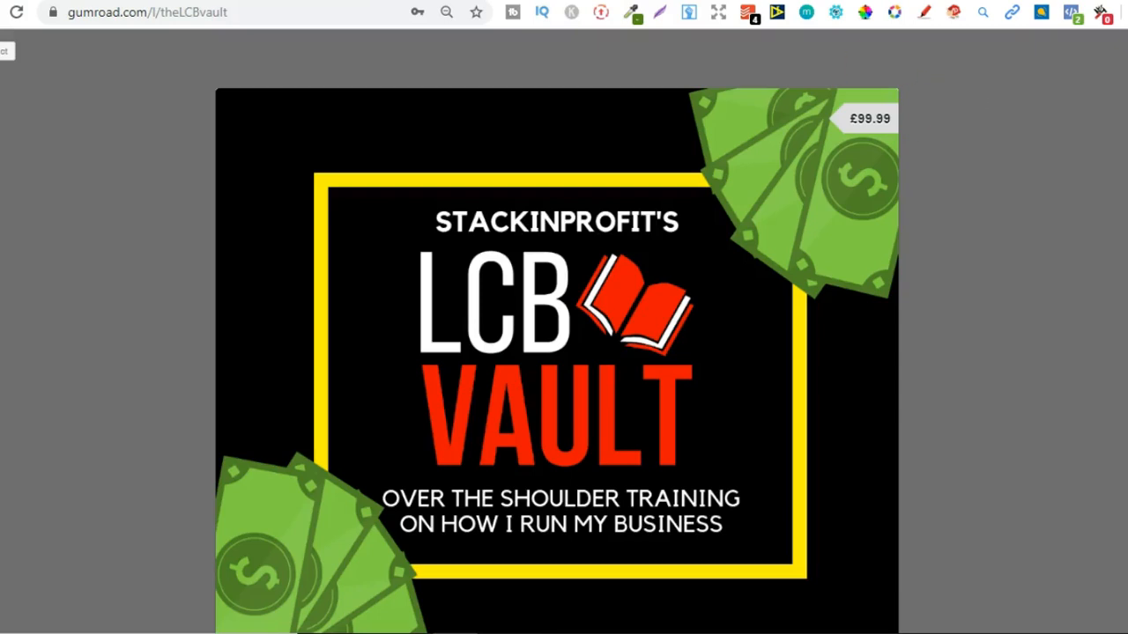
scroll("down", 3)
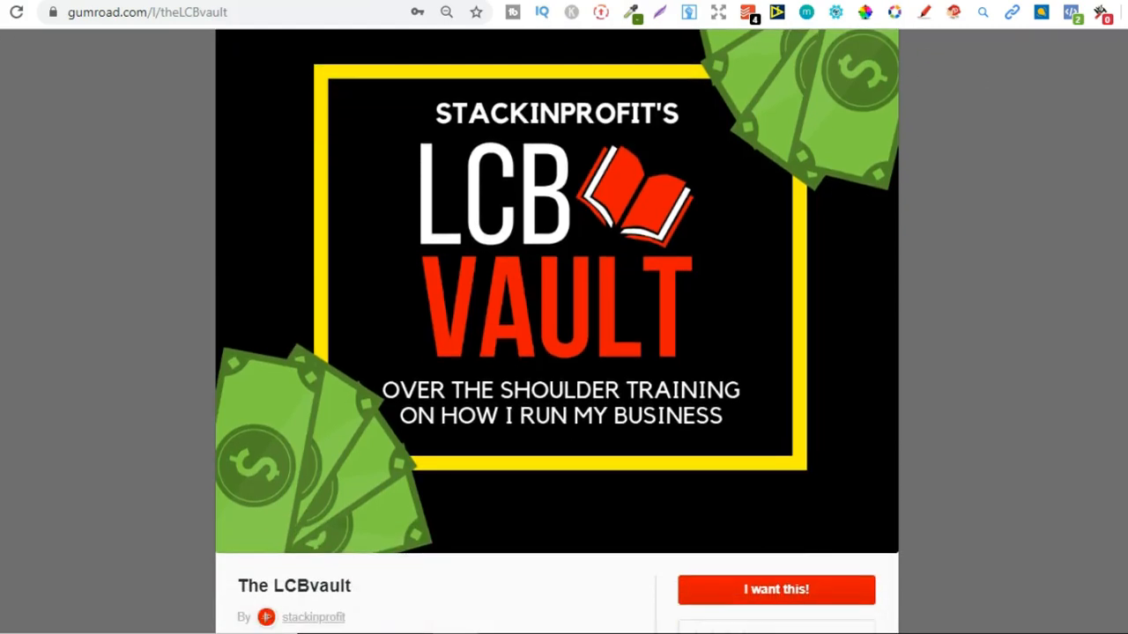
scroll("down", 3)
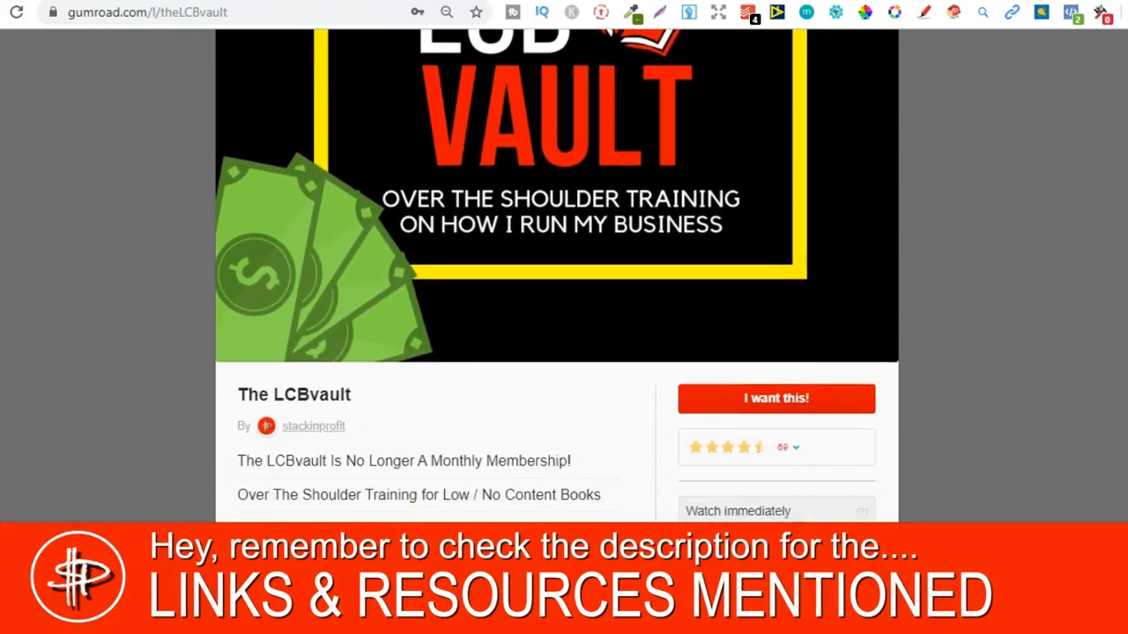
scroll("down", 3)
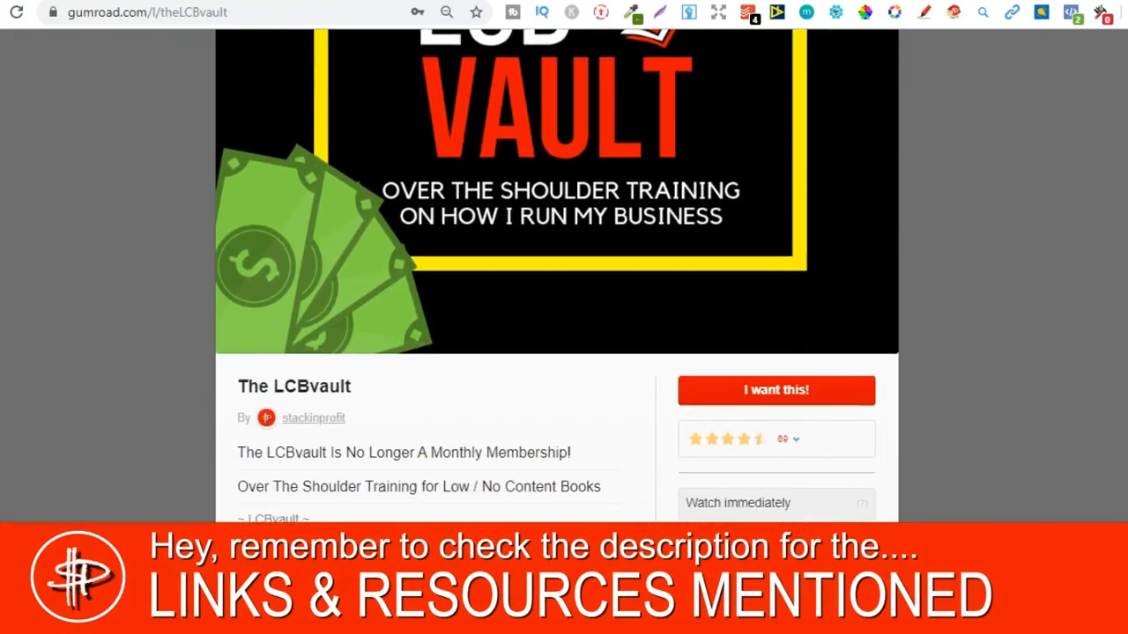
scroll("down", 3)
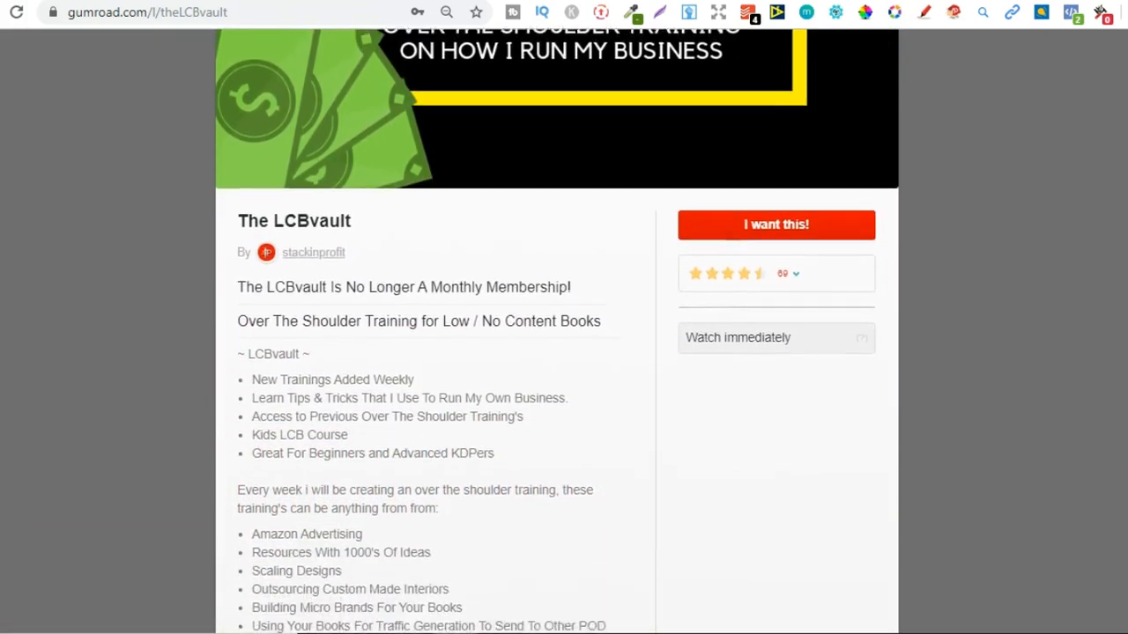
scroll("down", 3)
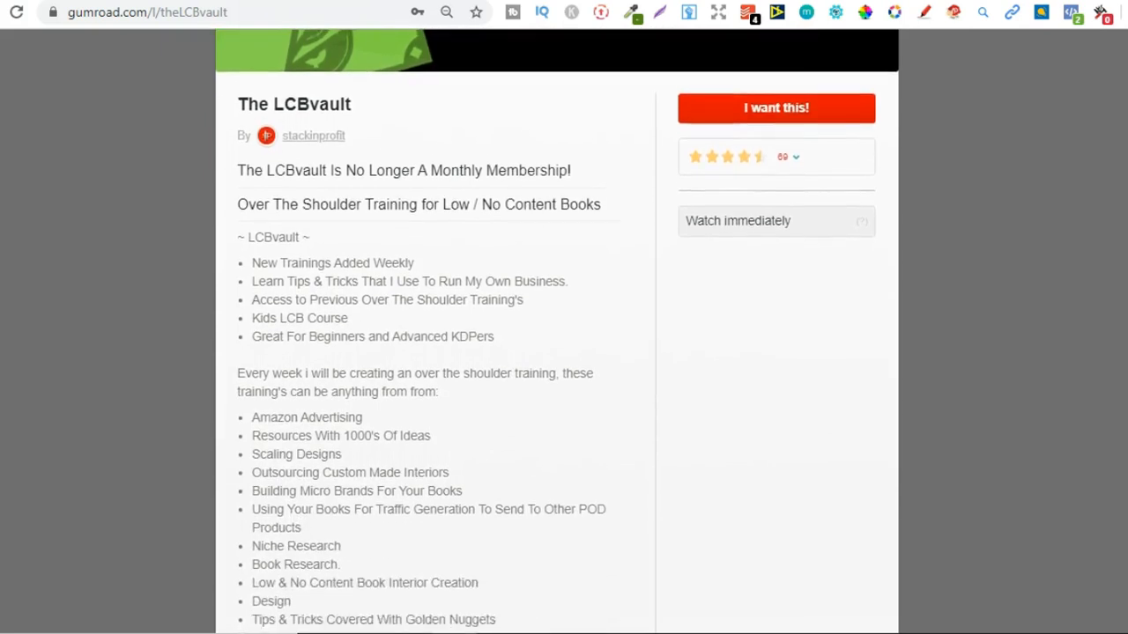
scroll("down", 3)
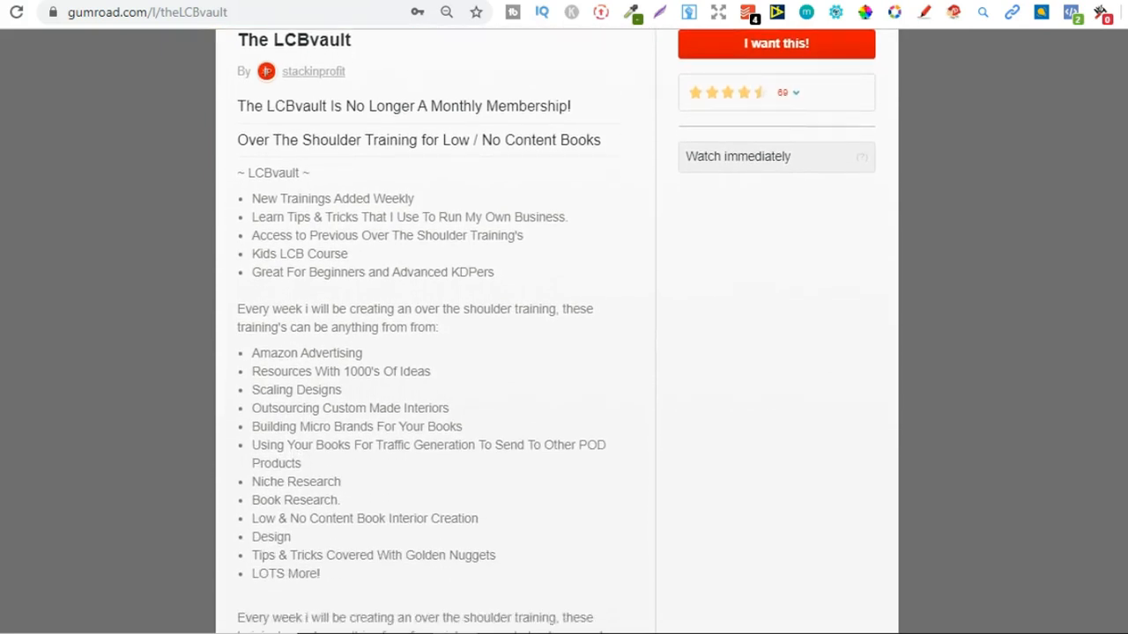
scroll("down", 3)
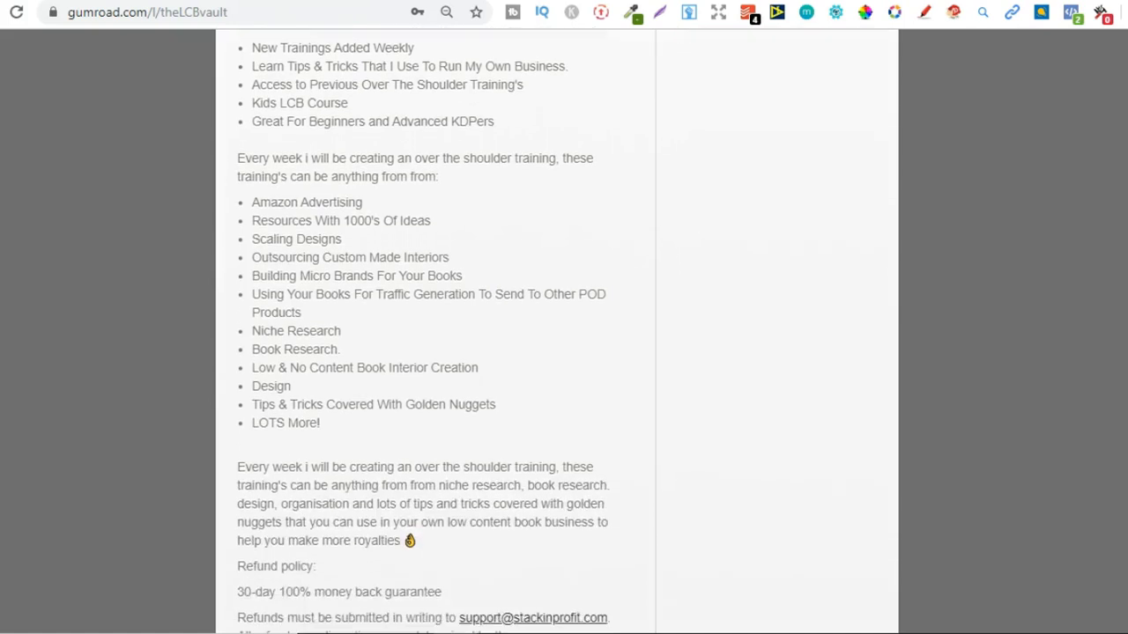
scroll("up", 3)
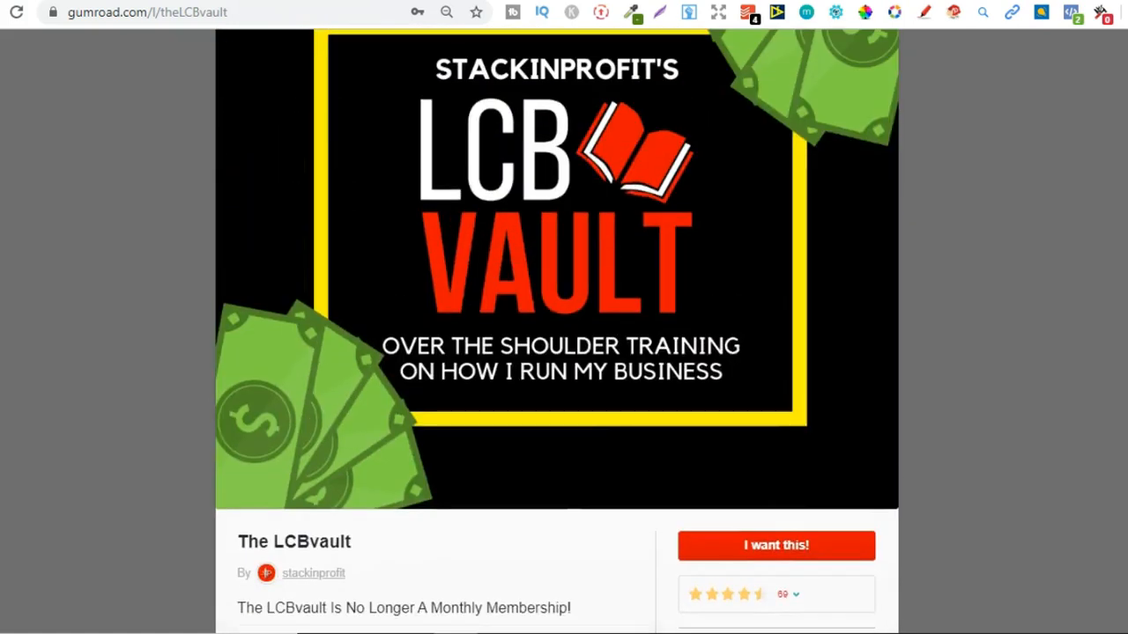
scroll("up", 3)
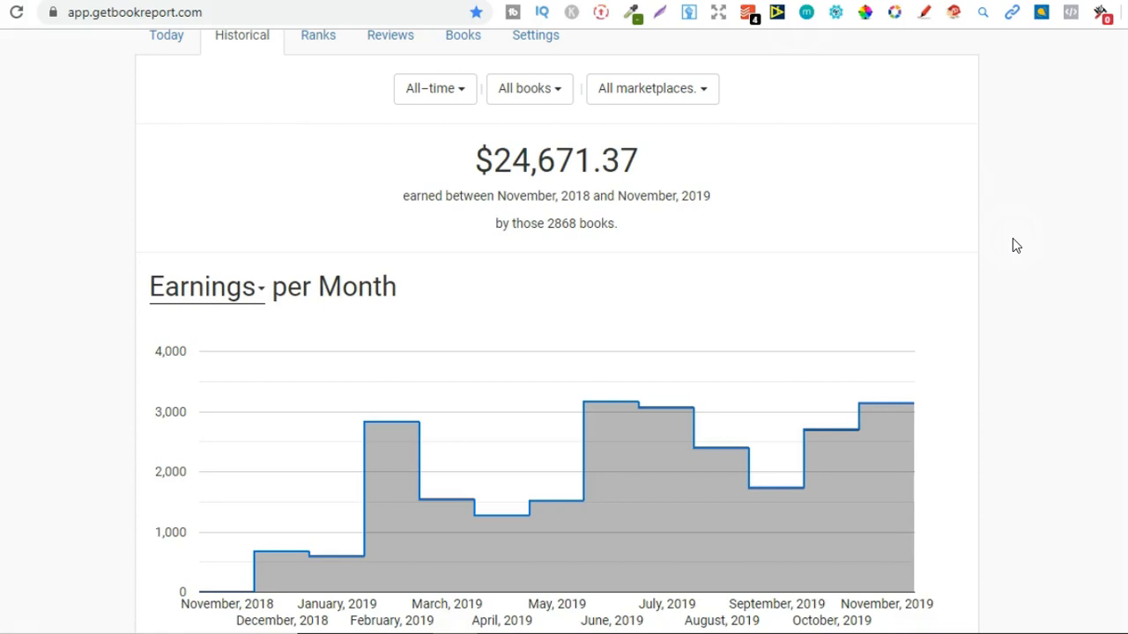
mouse_move(909, 450)
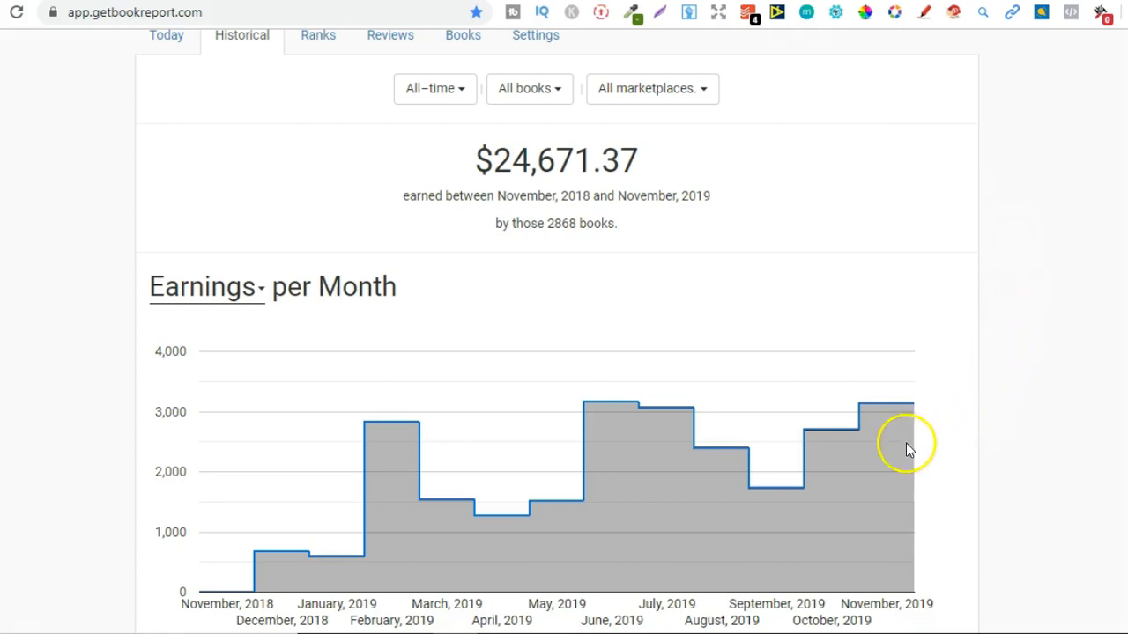
mouse_move(432, 444)
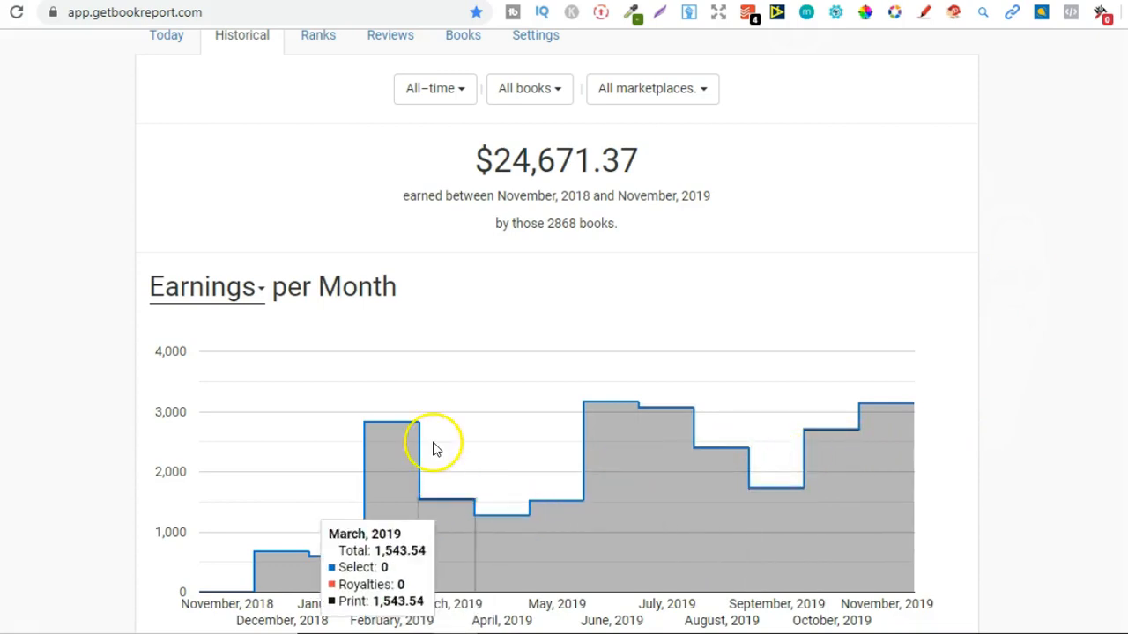
mouse_move(1082, 352)
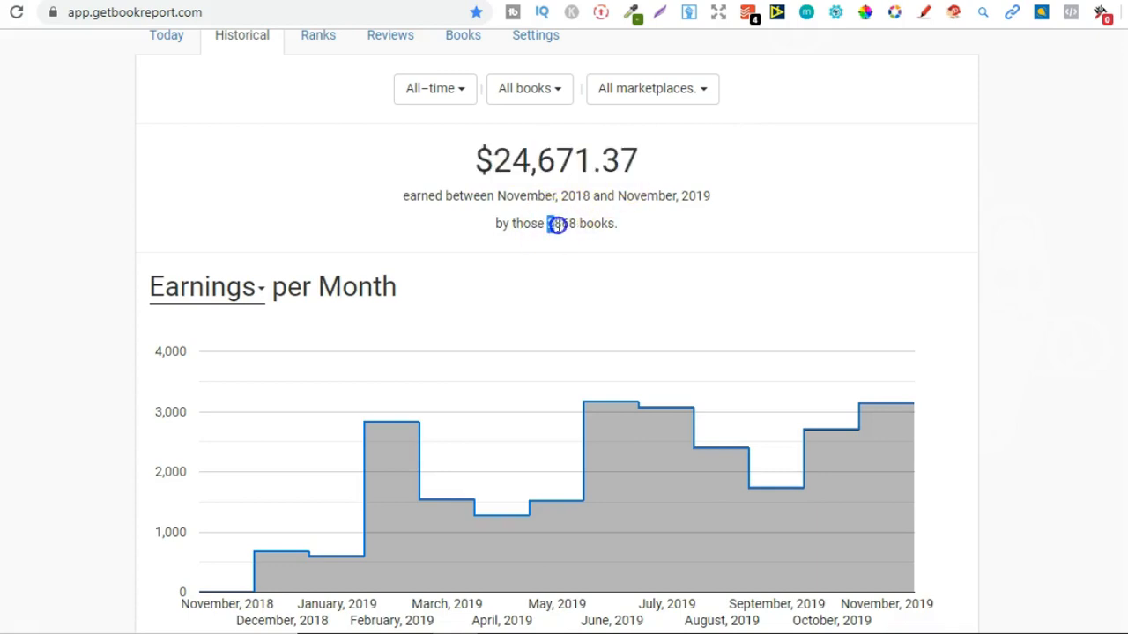
- Highlight the 2868 book count, then clear the selection
double_click(560, 222)
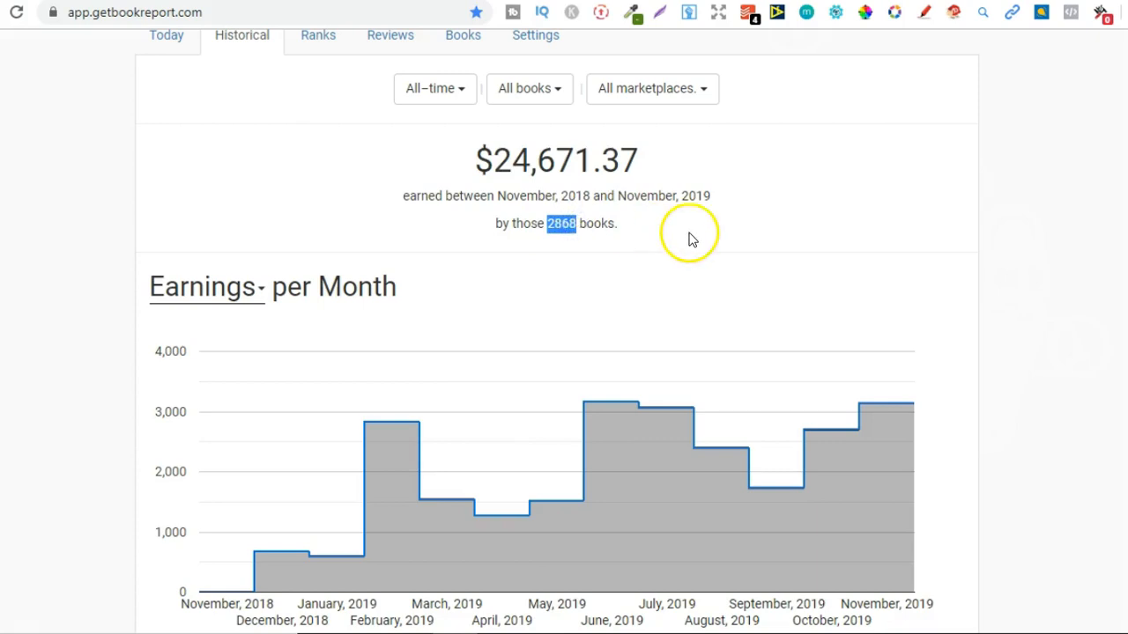
mouse_move(570, 158)
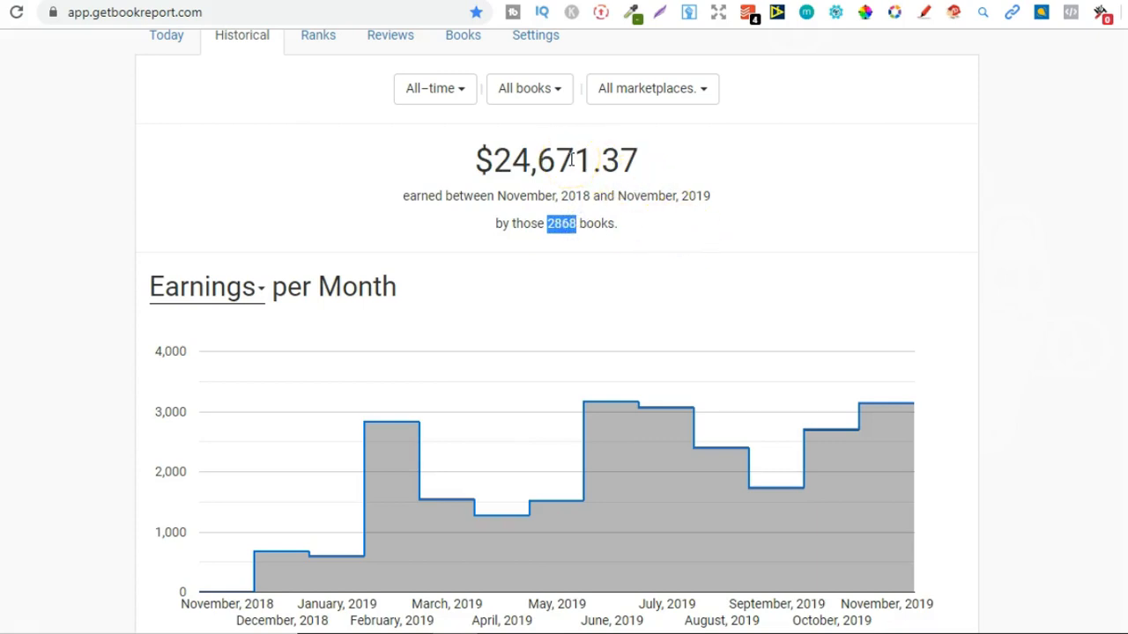
mouse_move(567, 245)
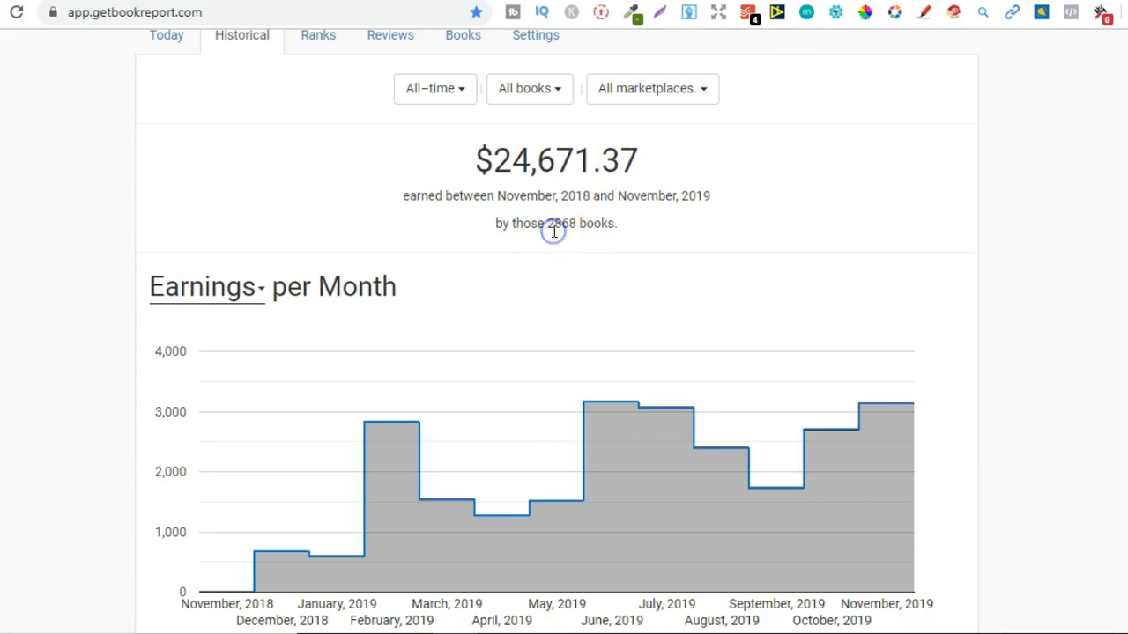
left_click(434, 88)
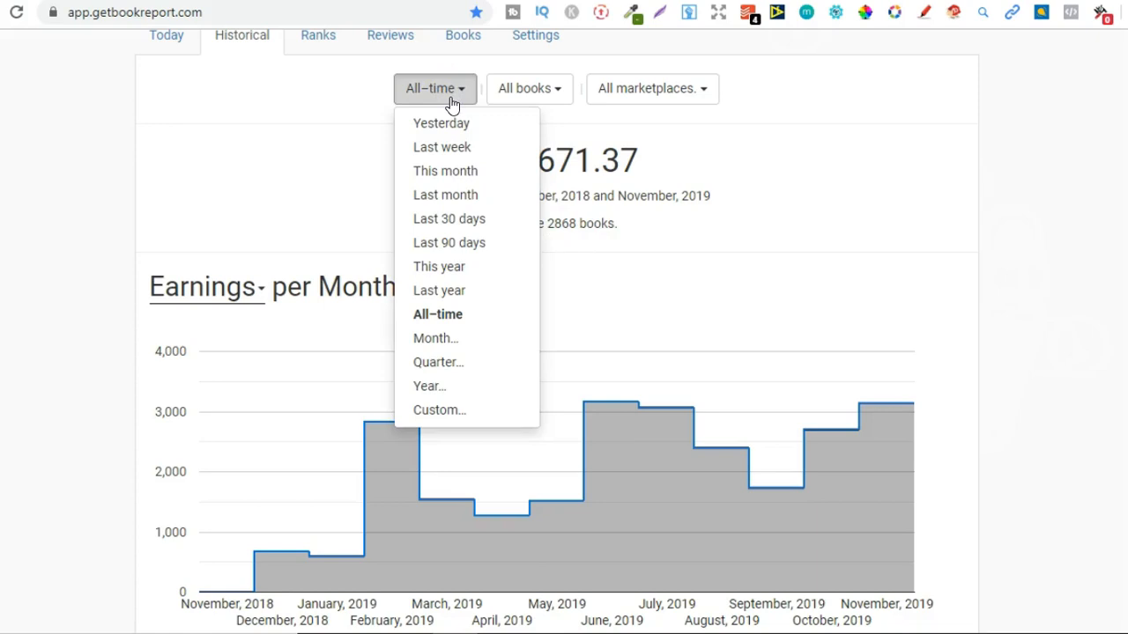
mouse_move(458, 338)
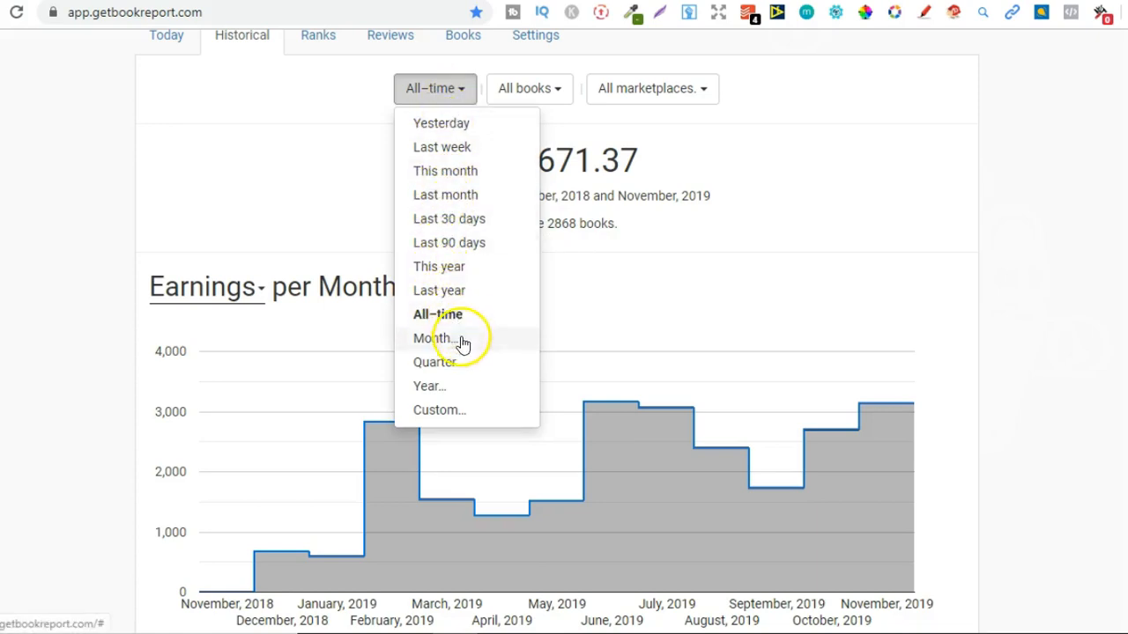
mouse_move(437, 338)
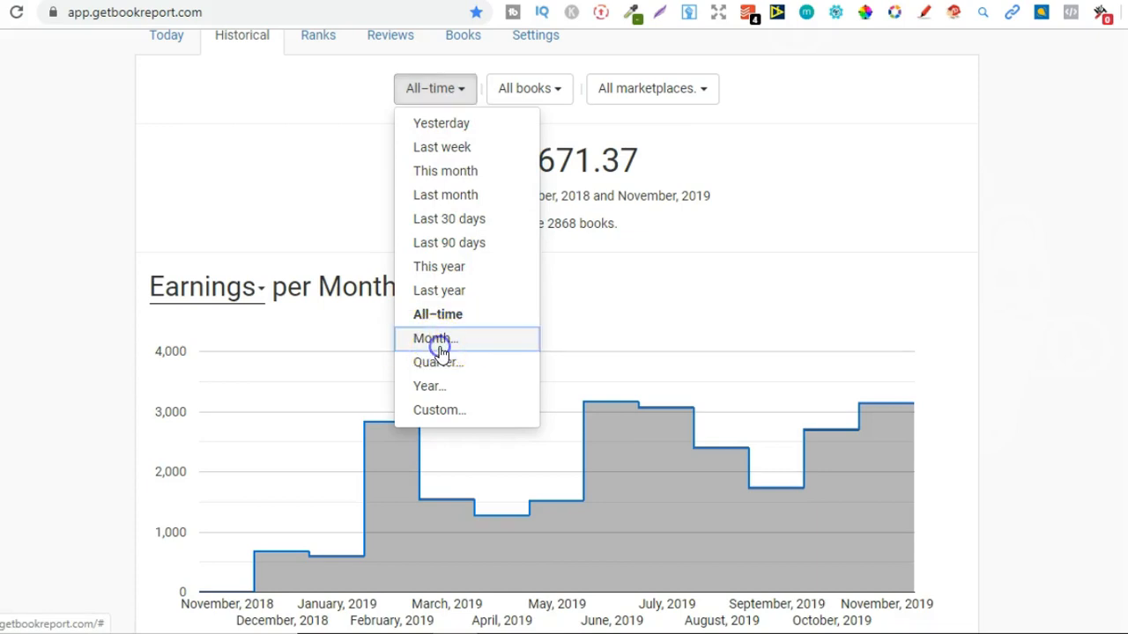
- Switch the time range to a single month and choose January 2019, showing $599.80 earnings
left_click(431, 338)
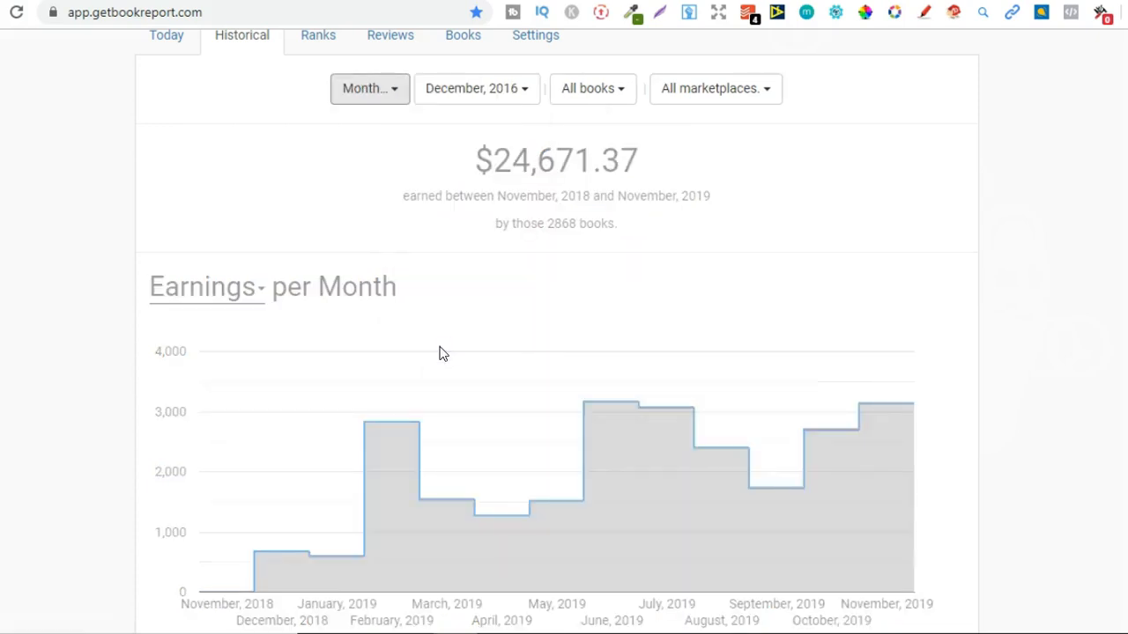
mouse_move(508, 218)
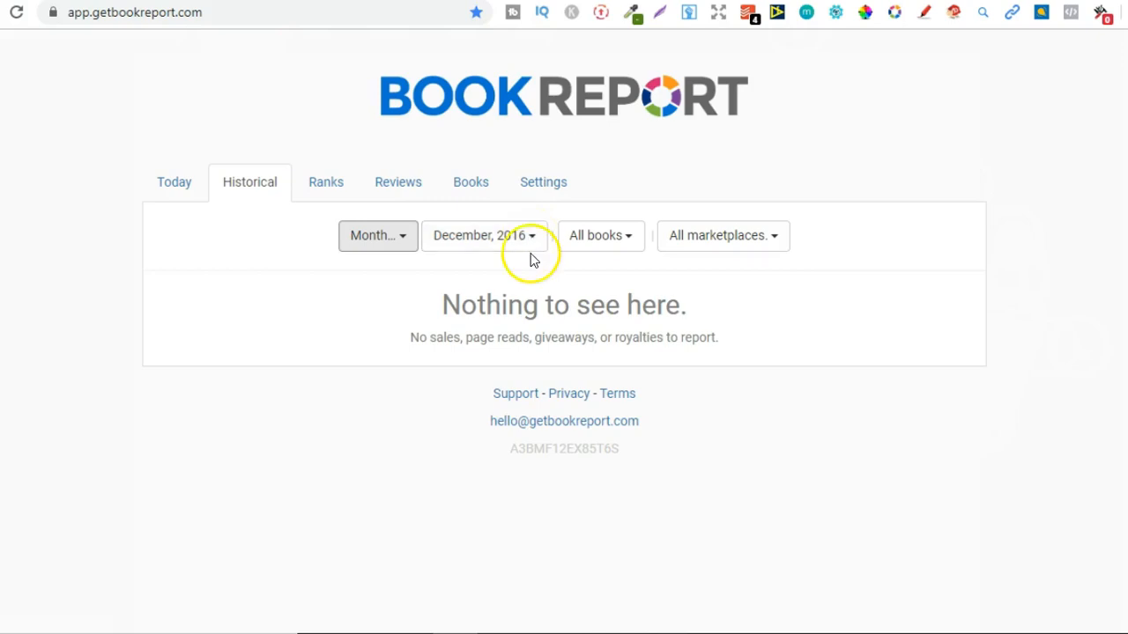
left_click(483, 236)
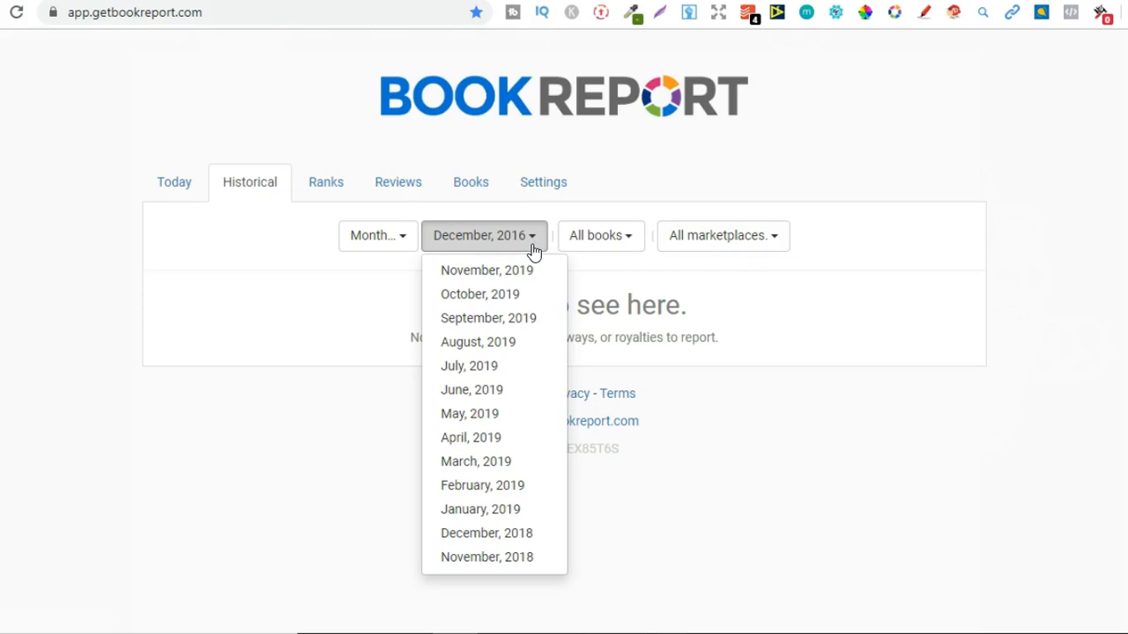
mouse_move(500, 509)
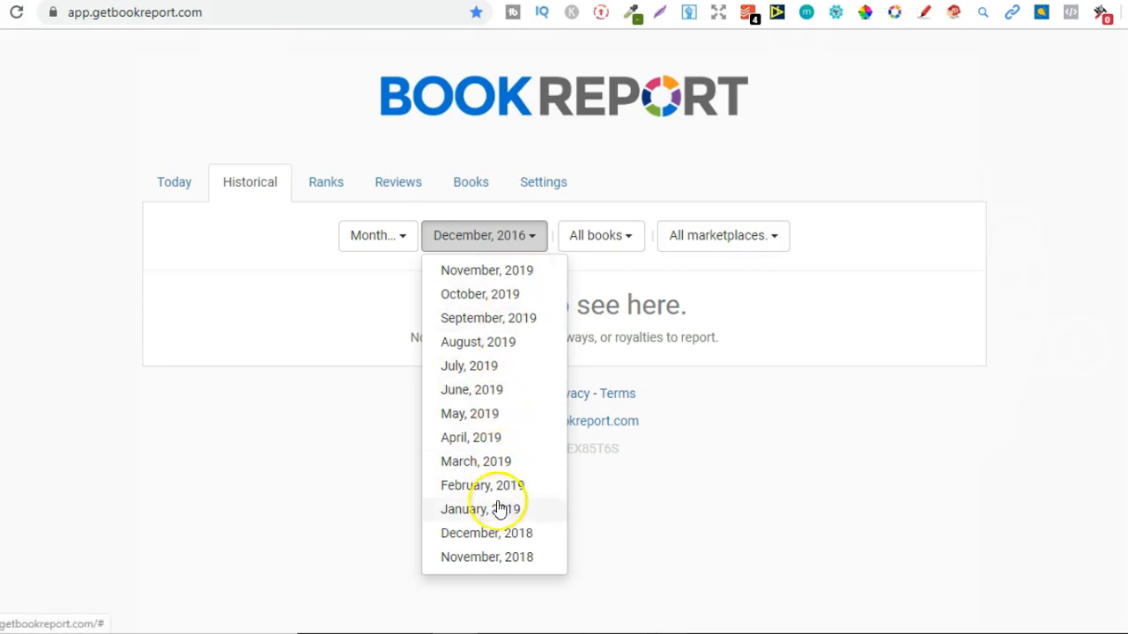
left_click(479, 509)
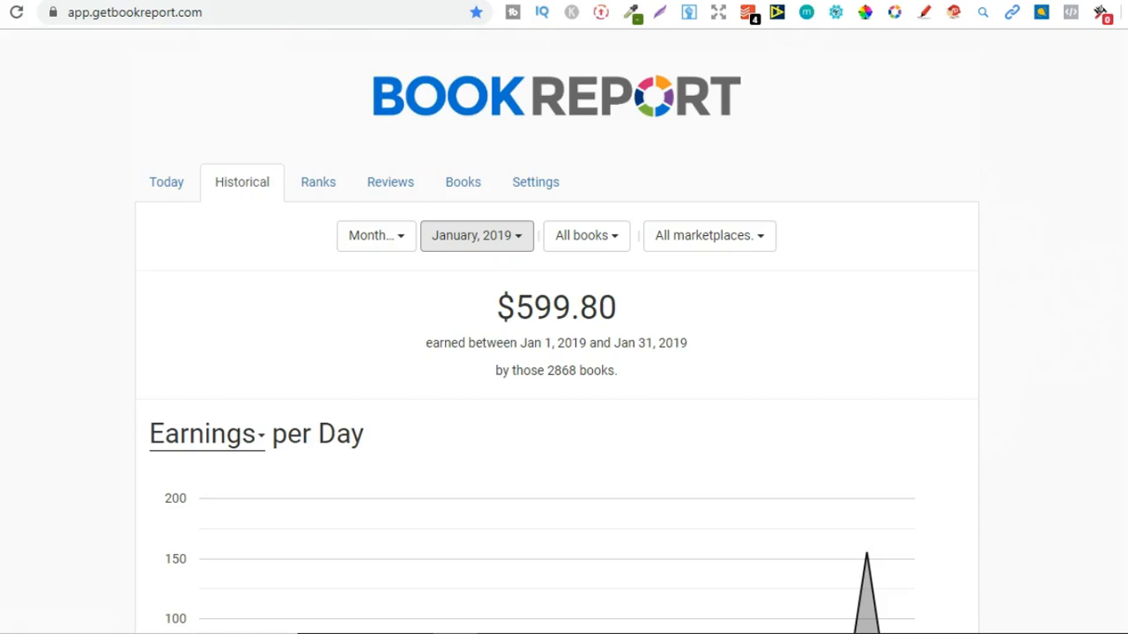
scroll("down", 3)
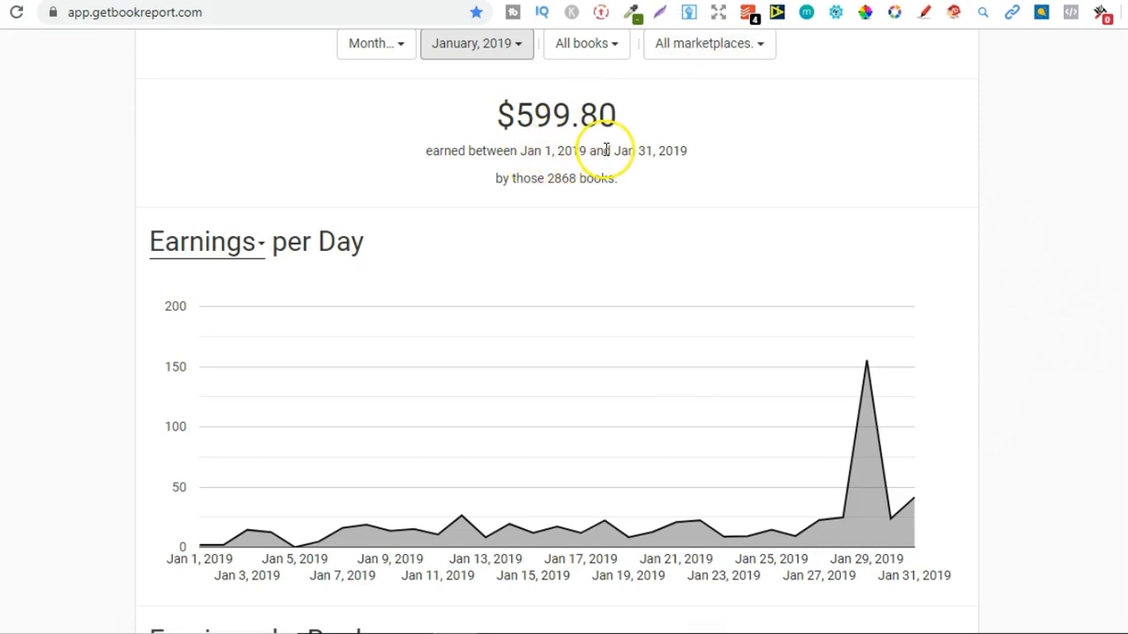
mouse_move(515, 124)
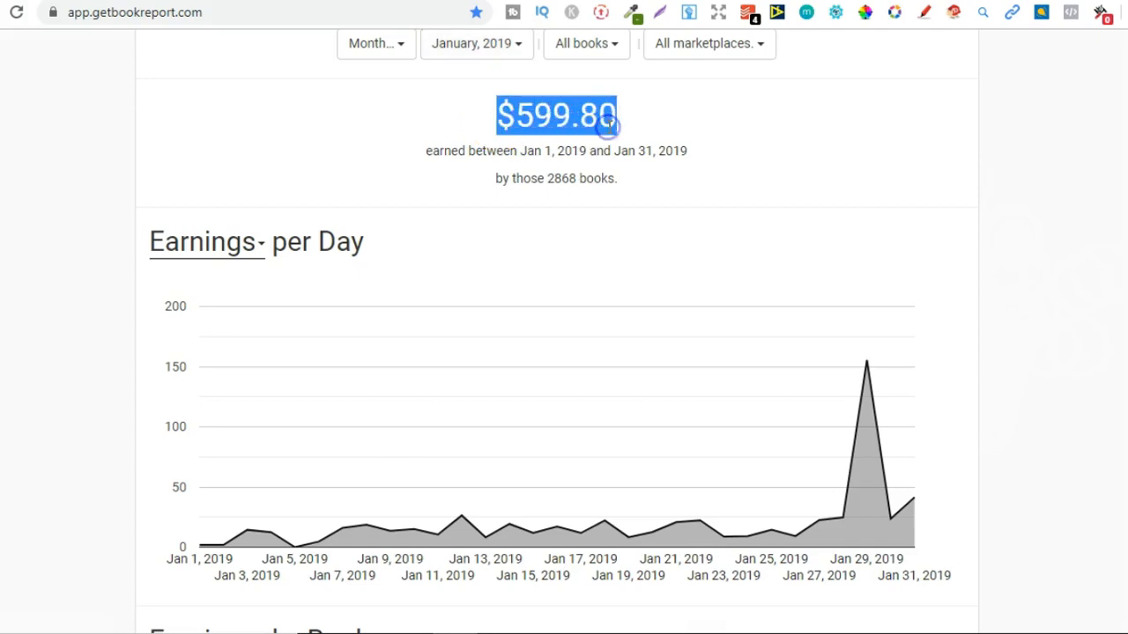
mouse_move(1018, 416)
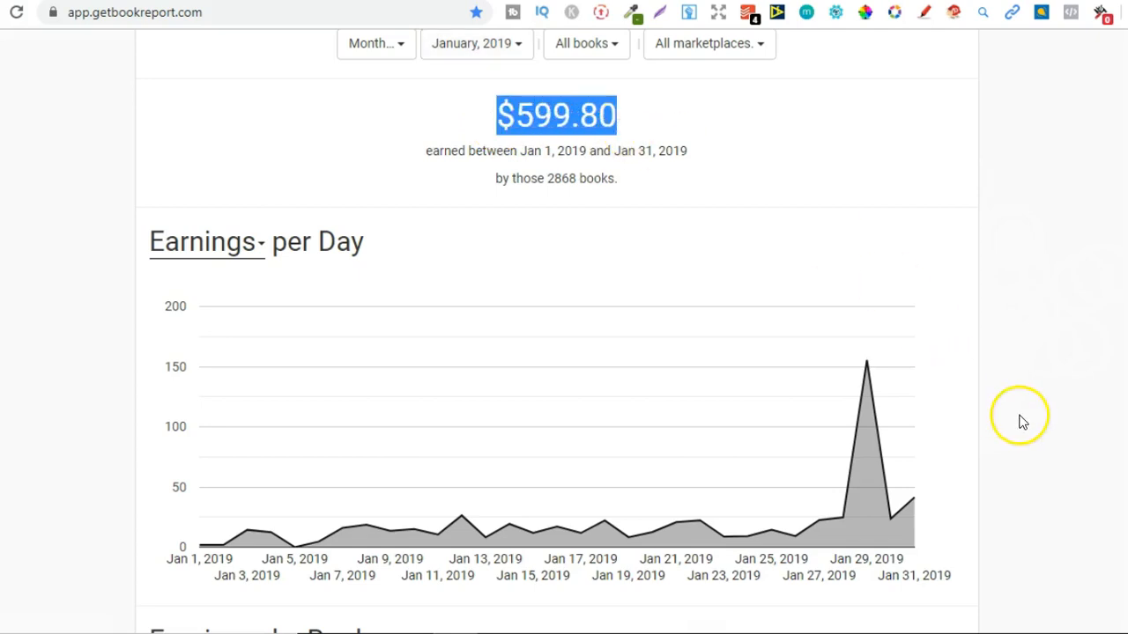
mouse_move(867, 388)
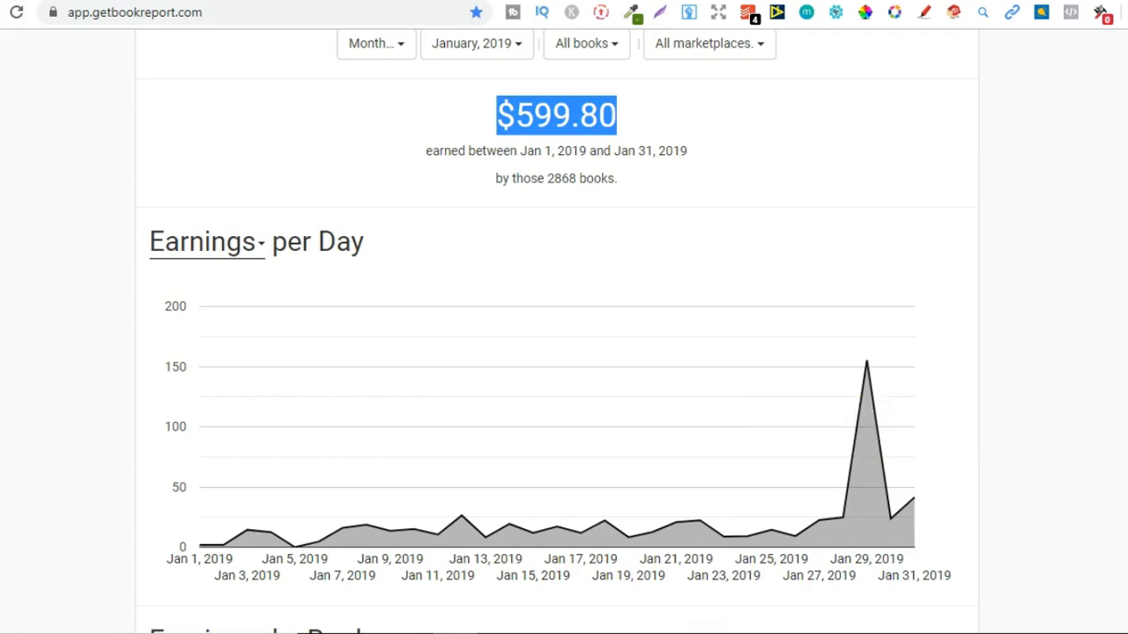
scroll("down", 3)
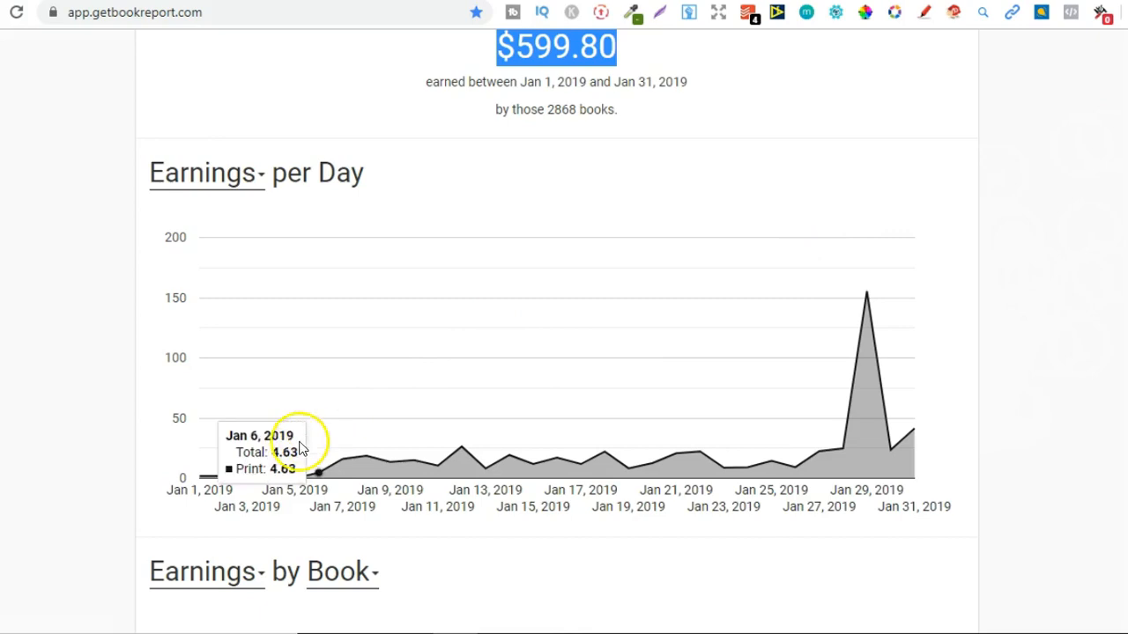
mouse_move(296, 479)
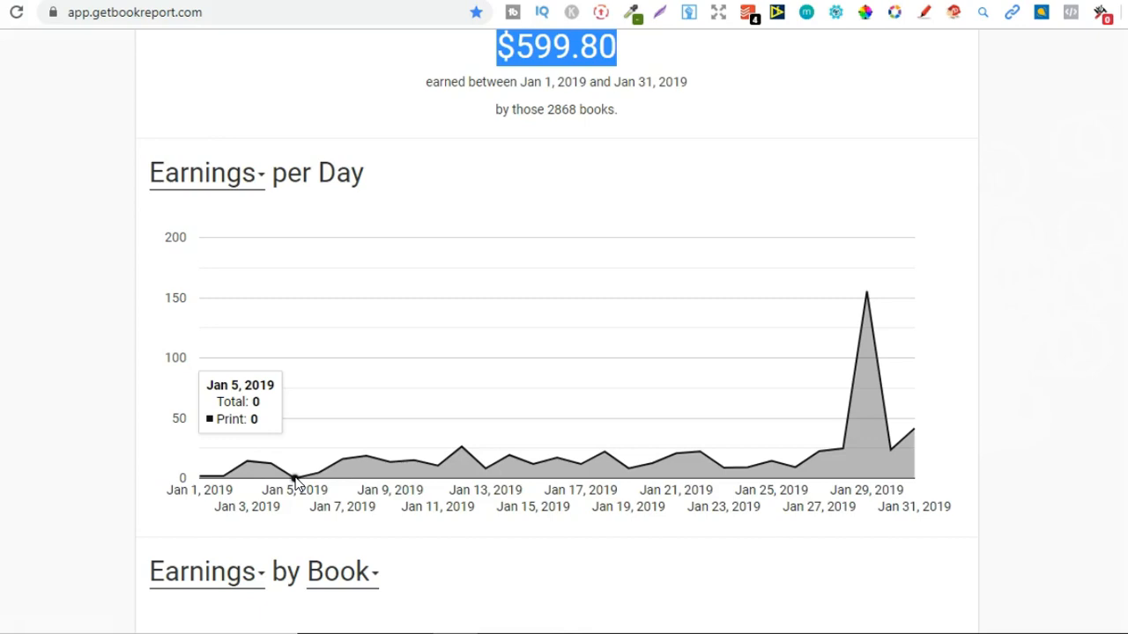
mouse_move(245, 465)
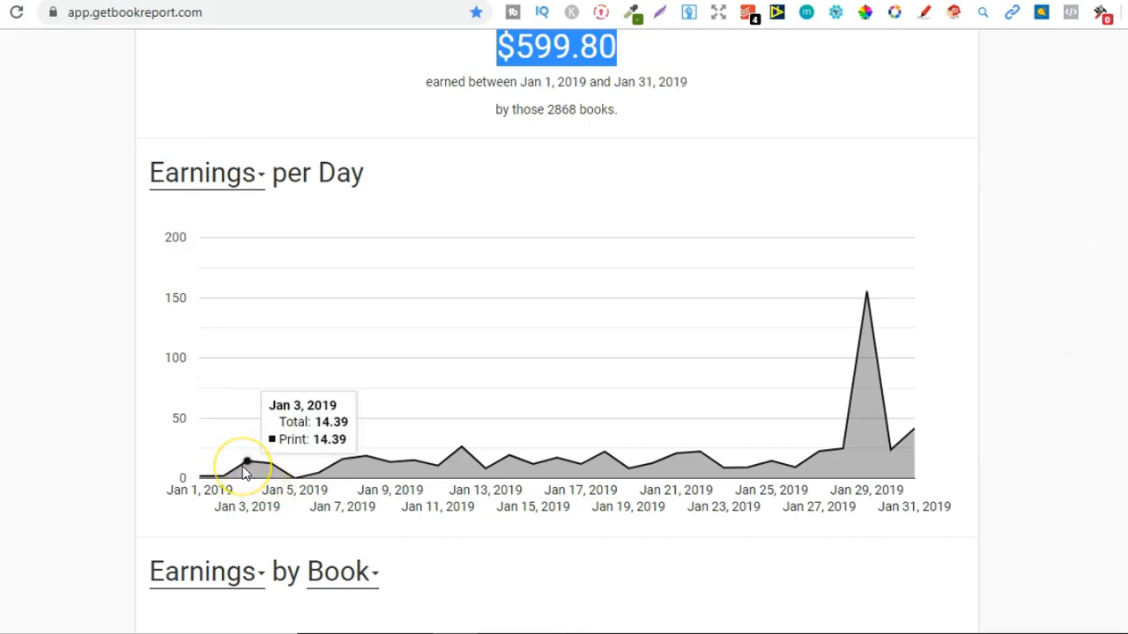
mouse_move(272, 468)
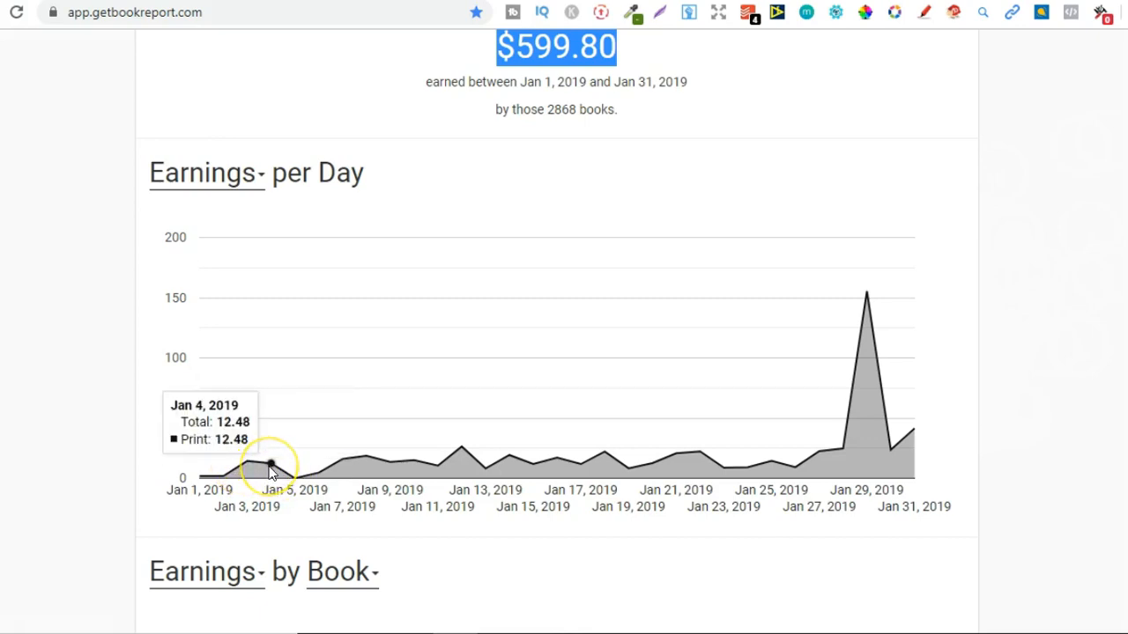
mouse_move(341, 462)
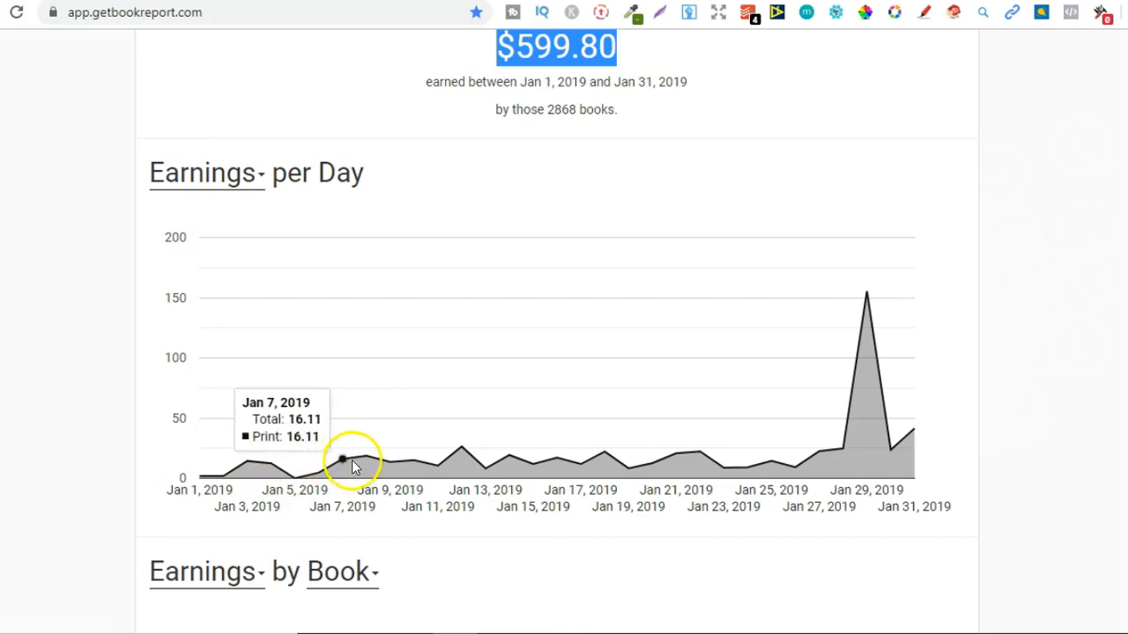
mouse_move(391, 462)
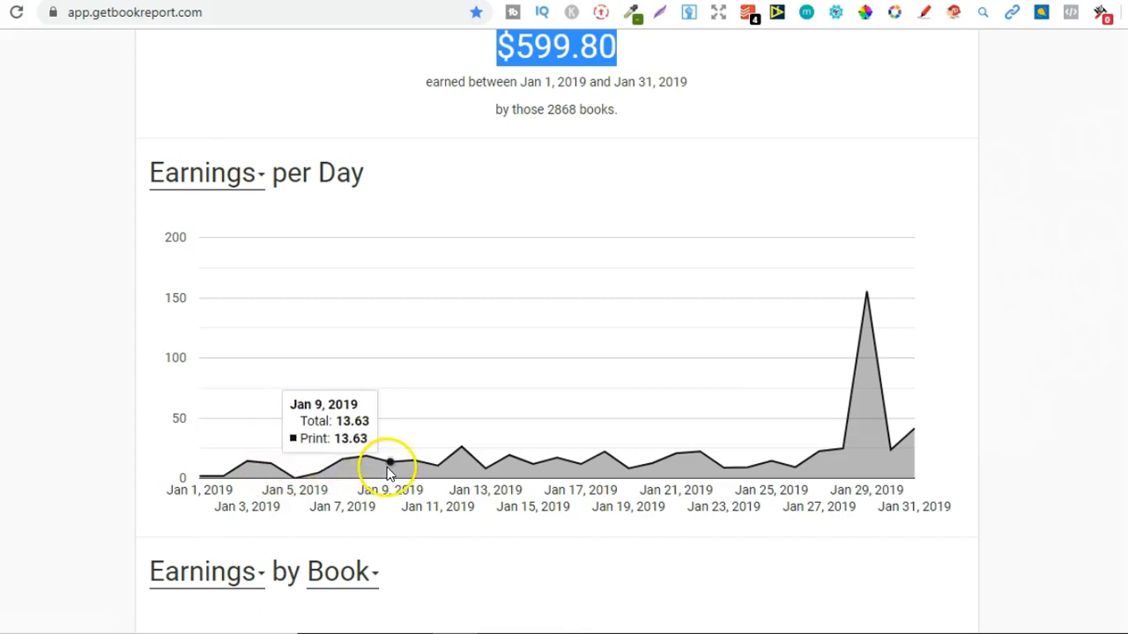
mouse_move(466, 449)
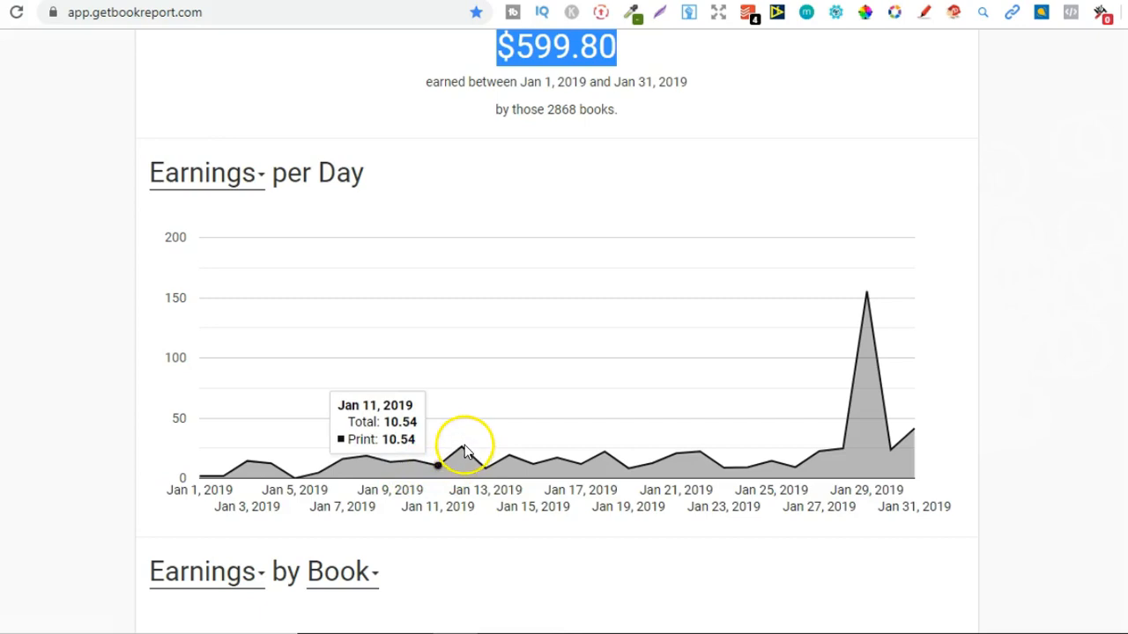
mouse_move(460, 447)
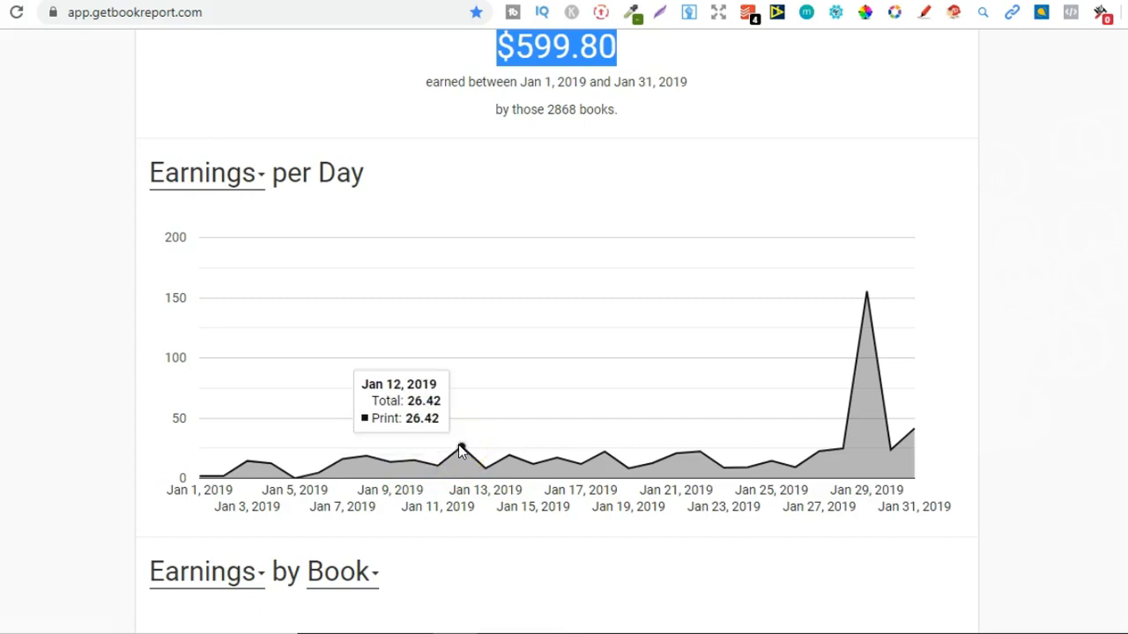
mouse_move(508, 48)
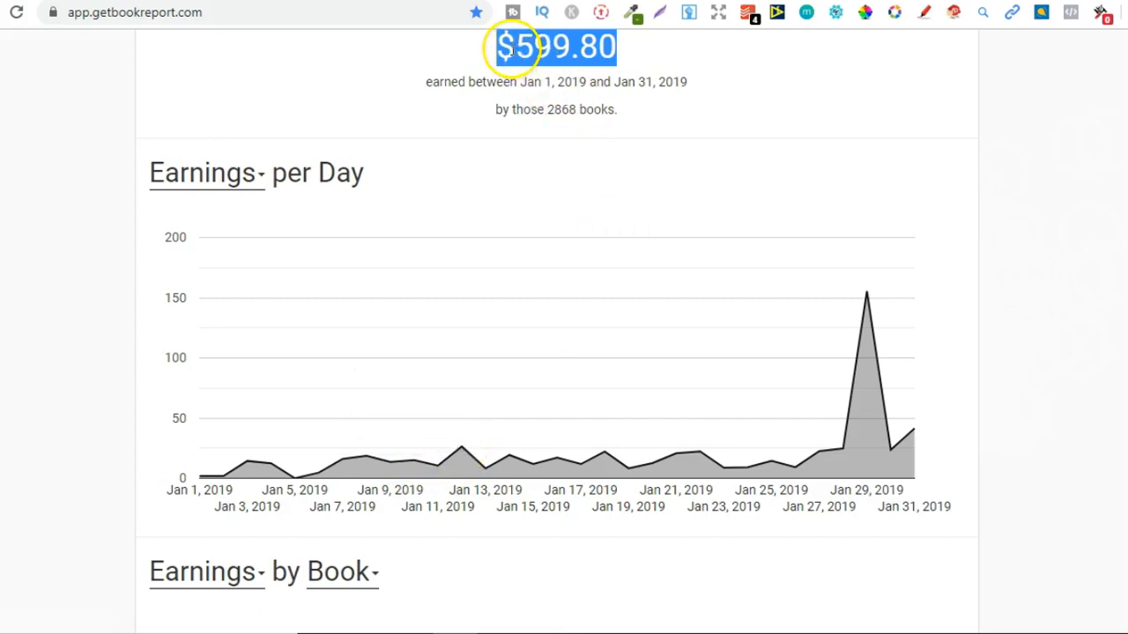
scroll("down", 3)
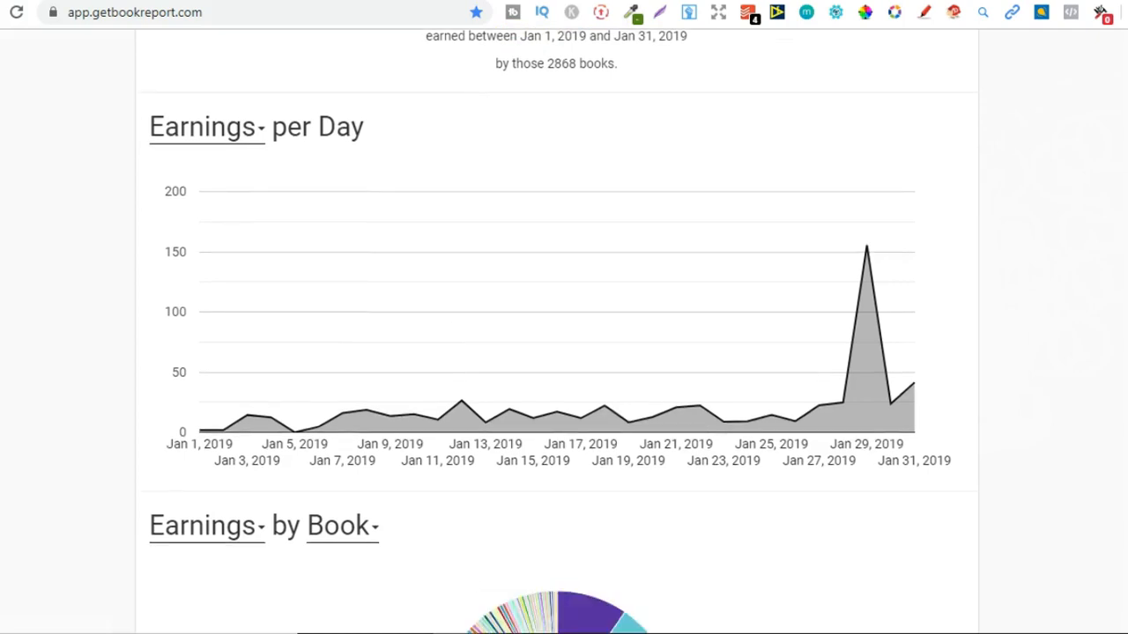
scroll("down", 3)
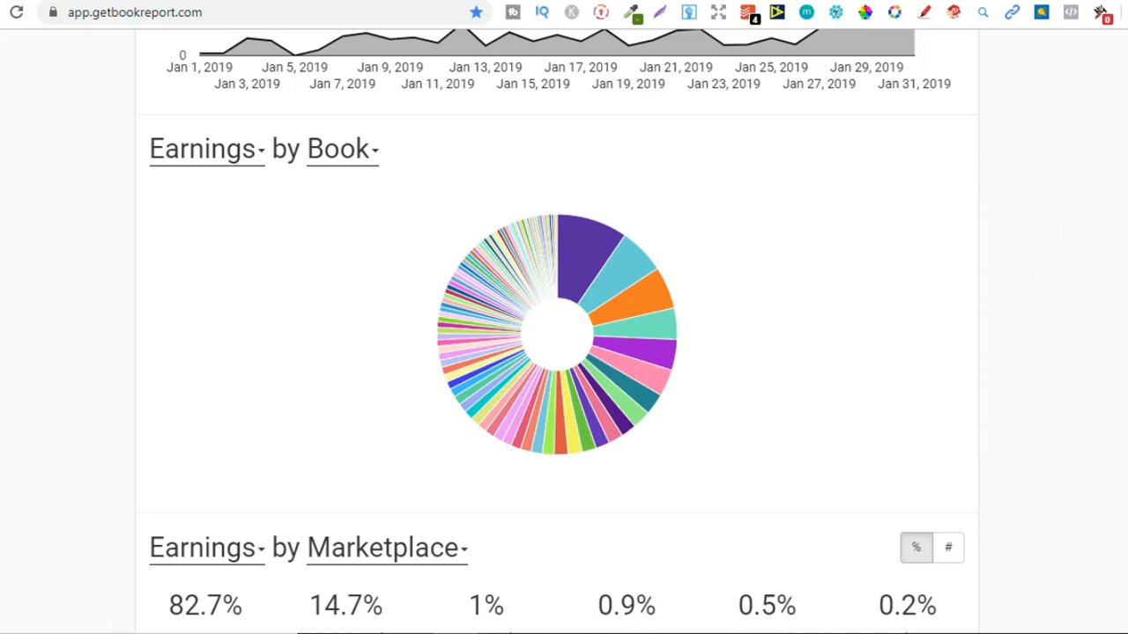
scroll("down", 3)
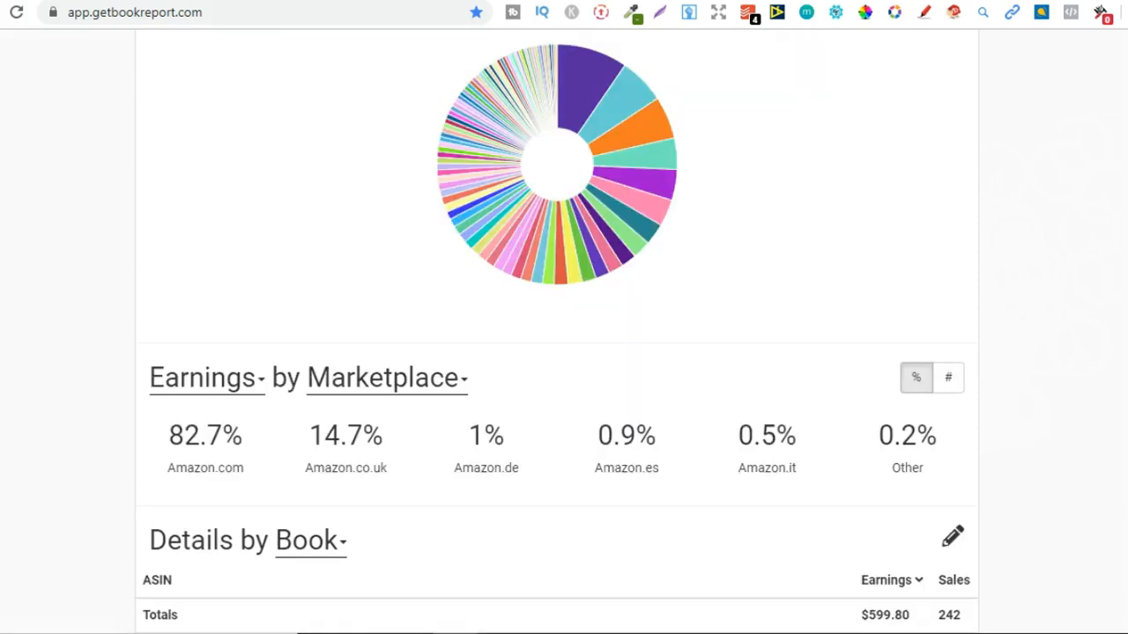
scroll("down", 3)
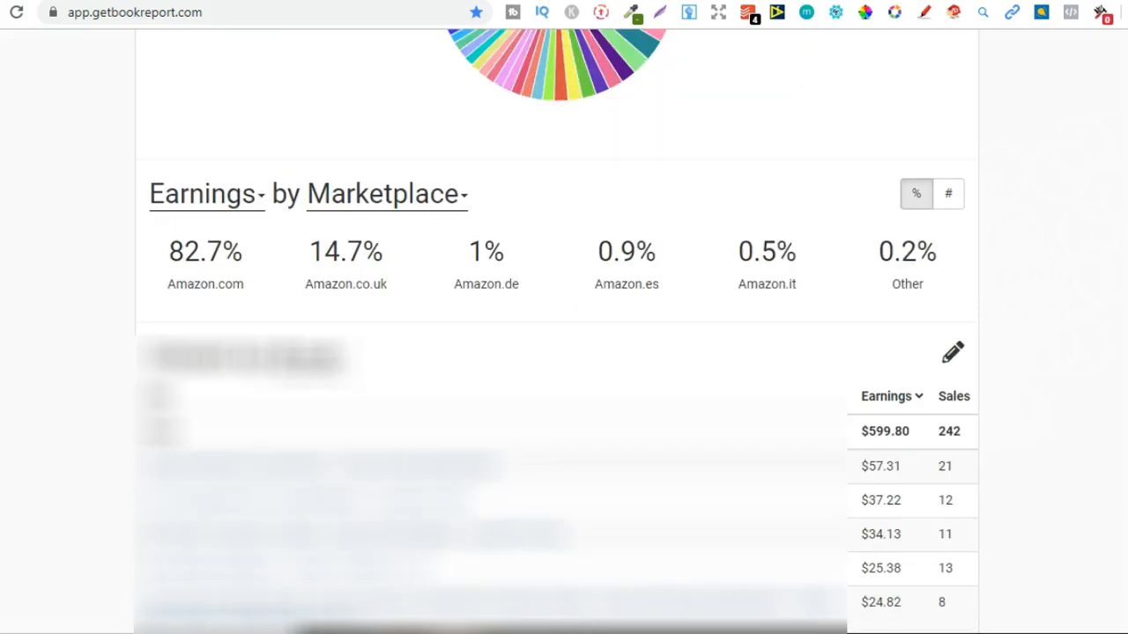
scroll("down", 3)
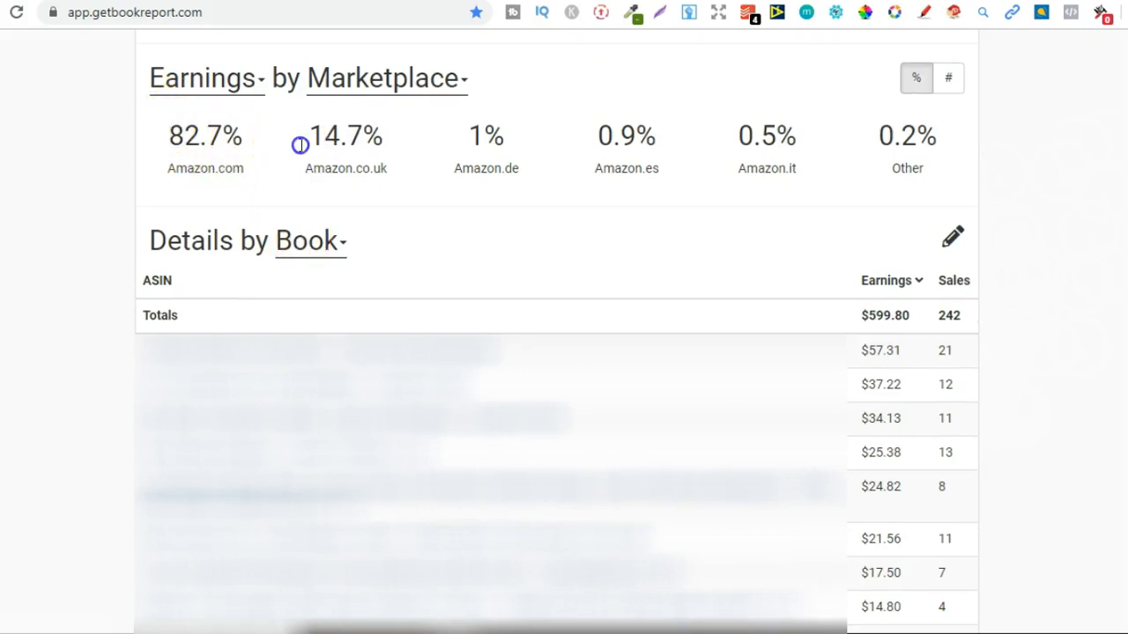
double_click(338, 135)
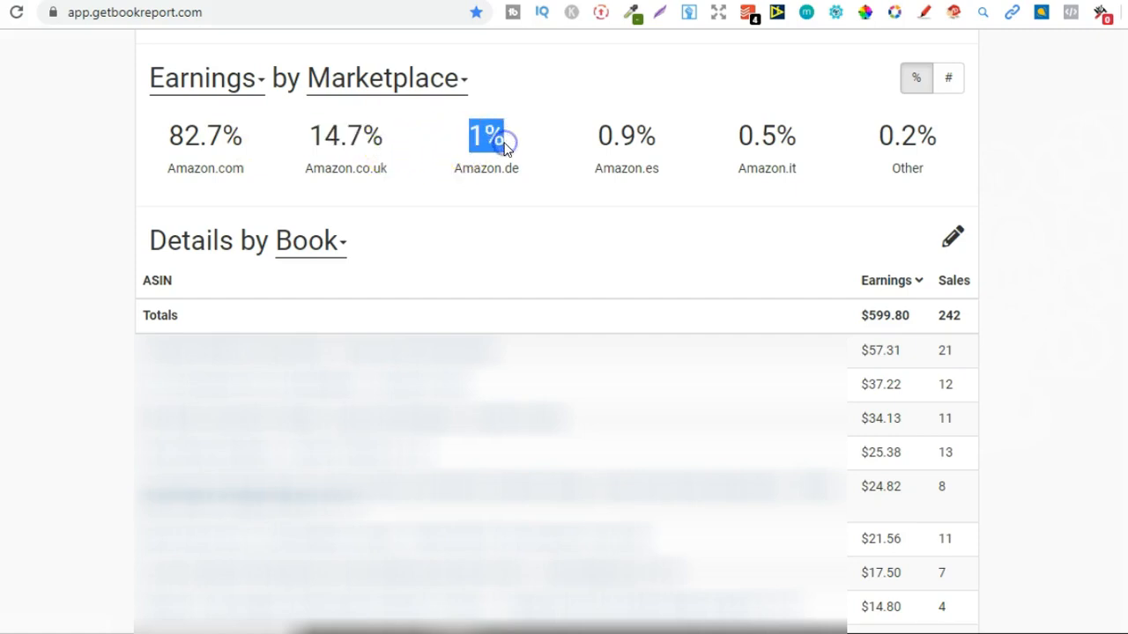
mouse_move(930, 145)
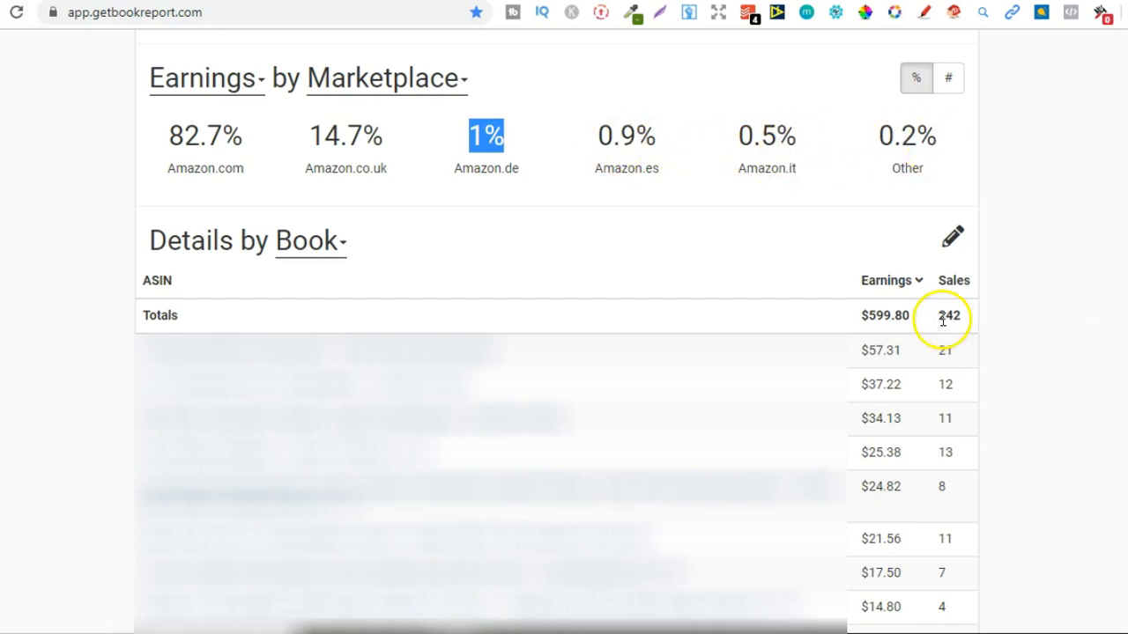
- Highlight the 242 total sales figure in the January 2019 Details by Book table
double_click(948, 315)
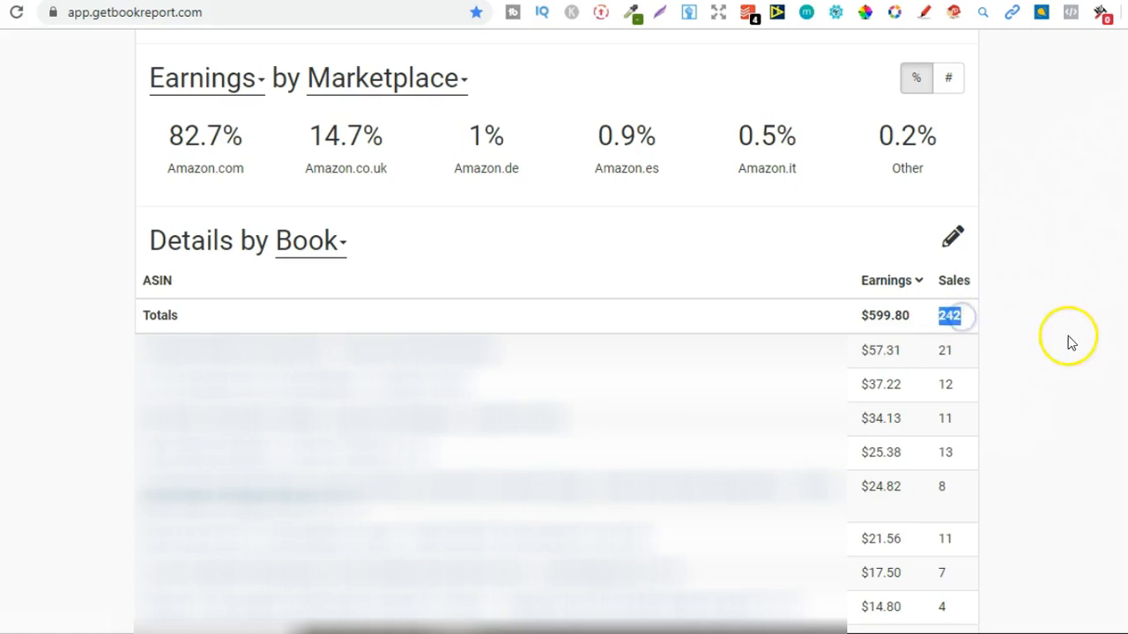
mouse_move(1071, 341)
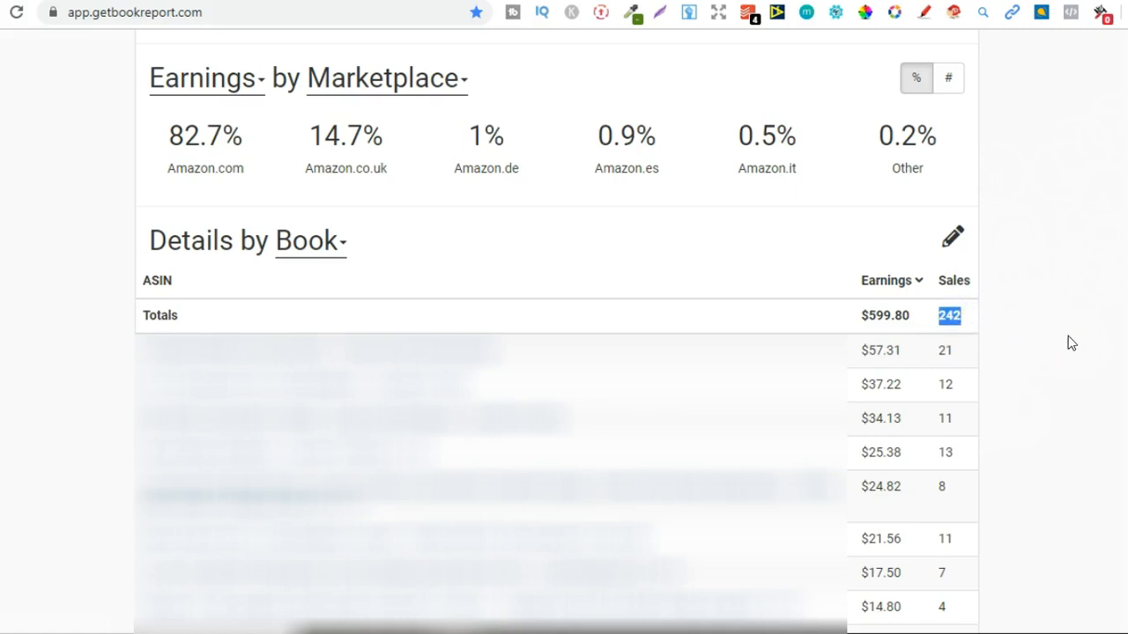
mouse_move(945, 346)
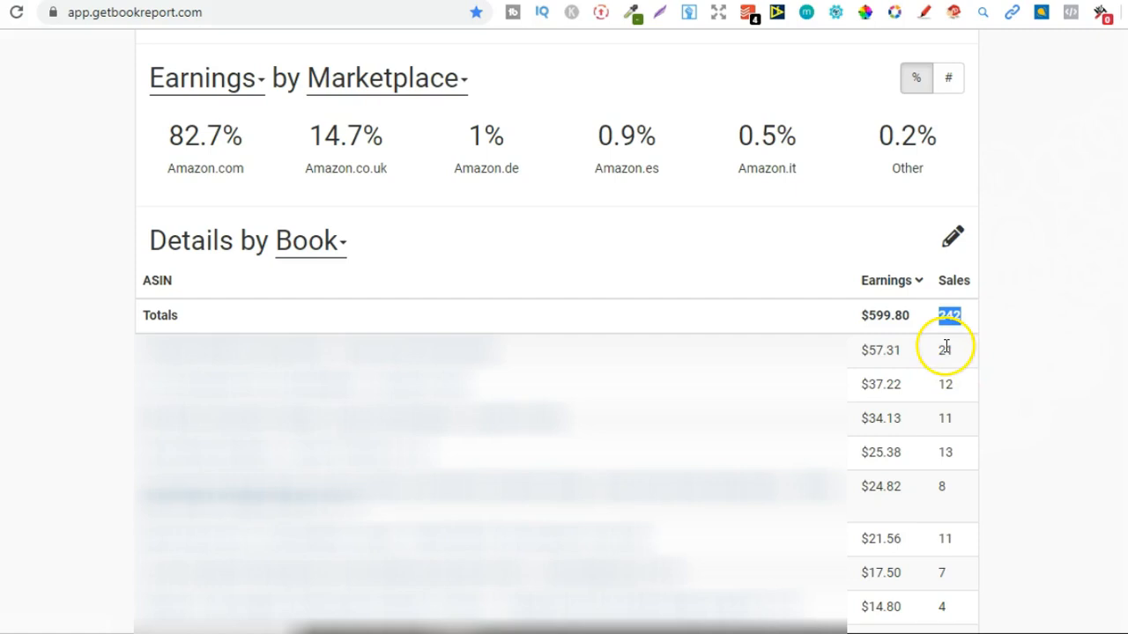
mouse_move(645, 364)
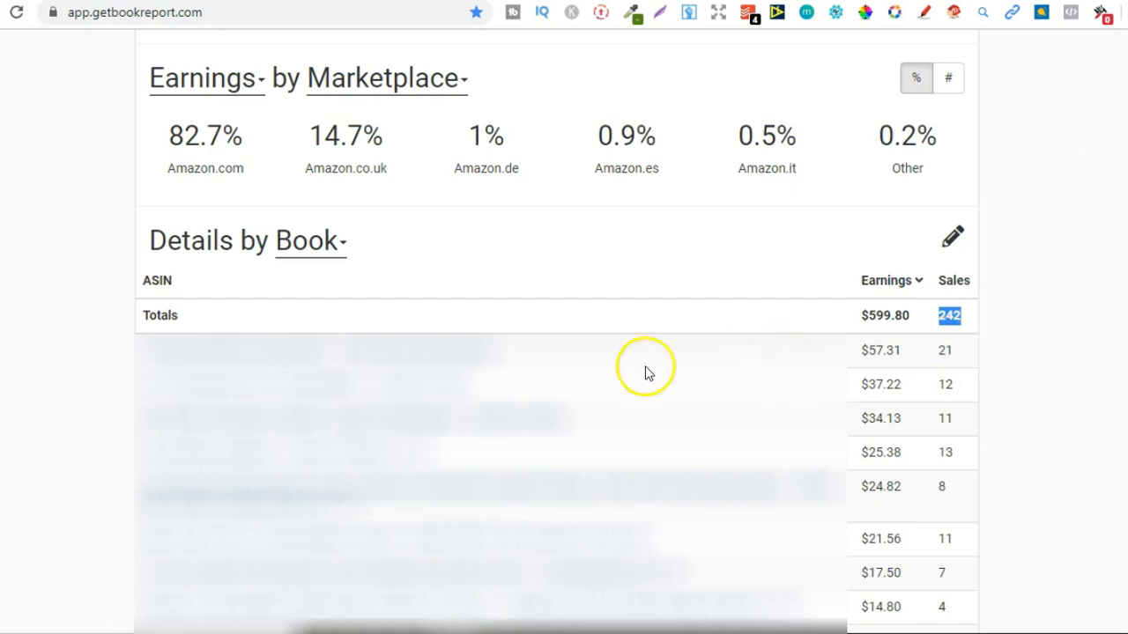
mouse_move(567, 363)
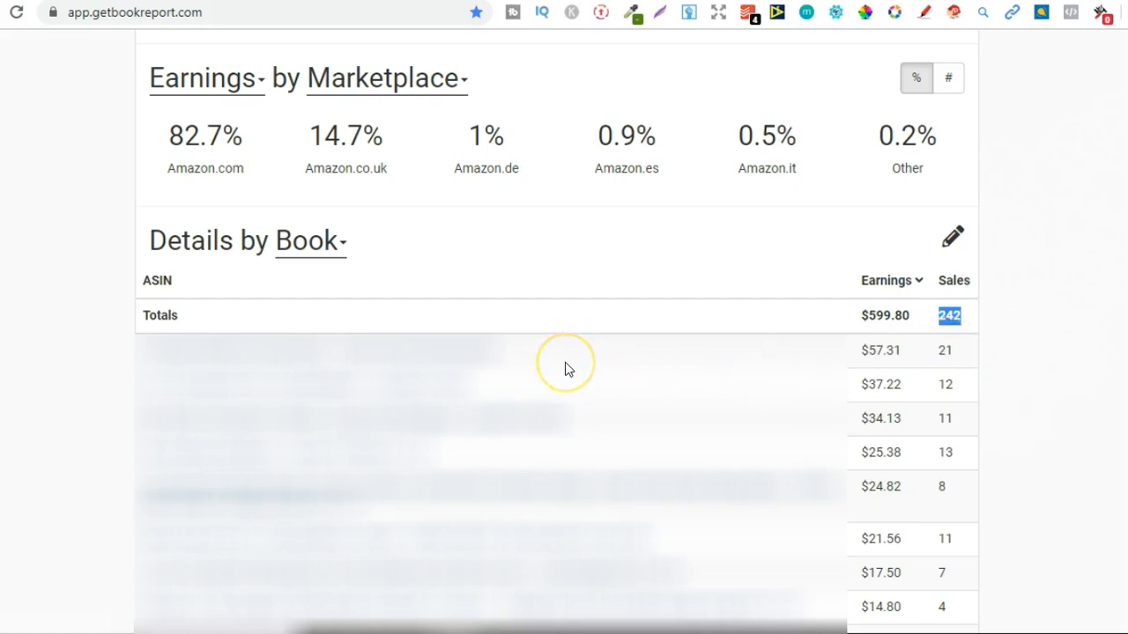
mouse_move(568, 368)
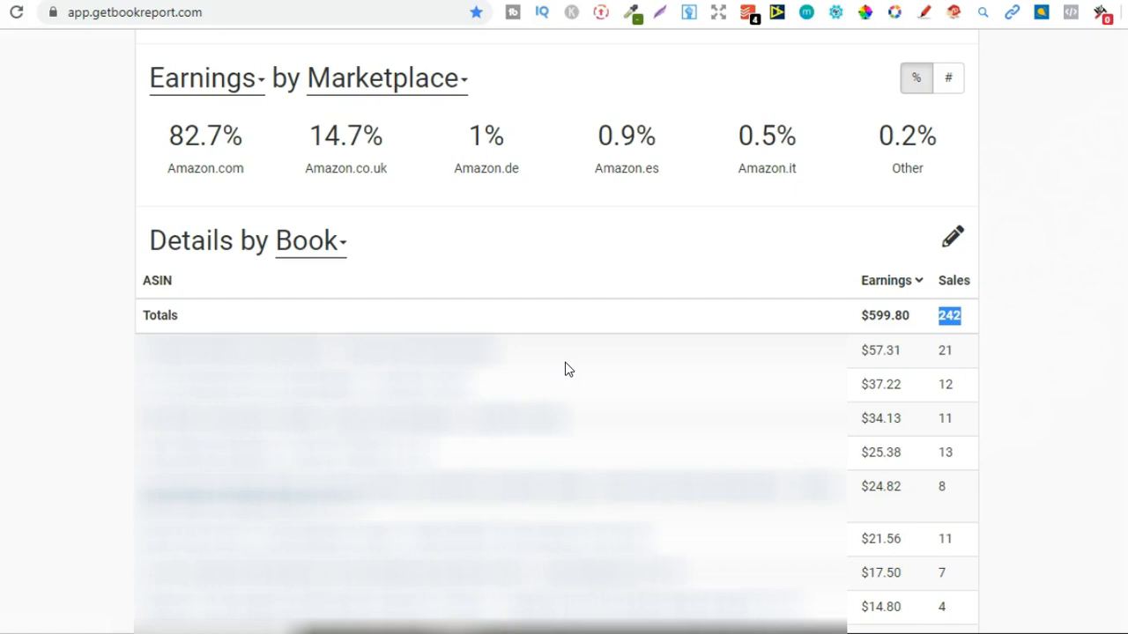
mouse_move(583, 356)
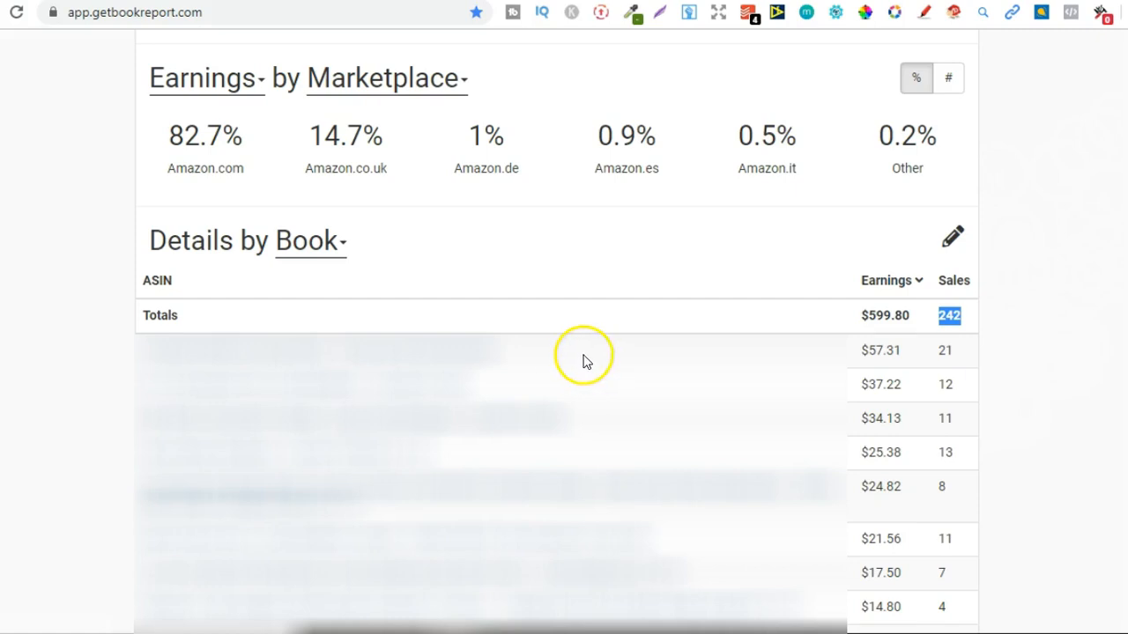
mouse_move(606, 360)
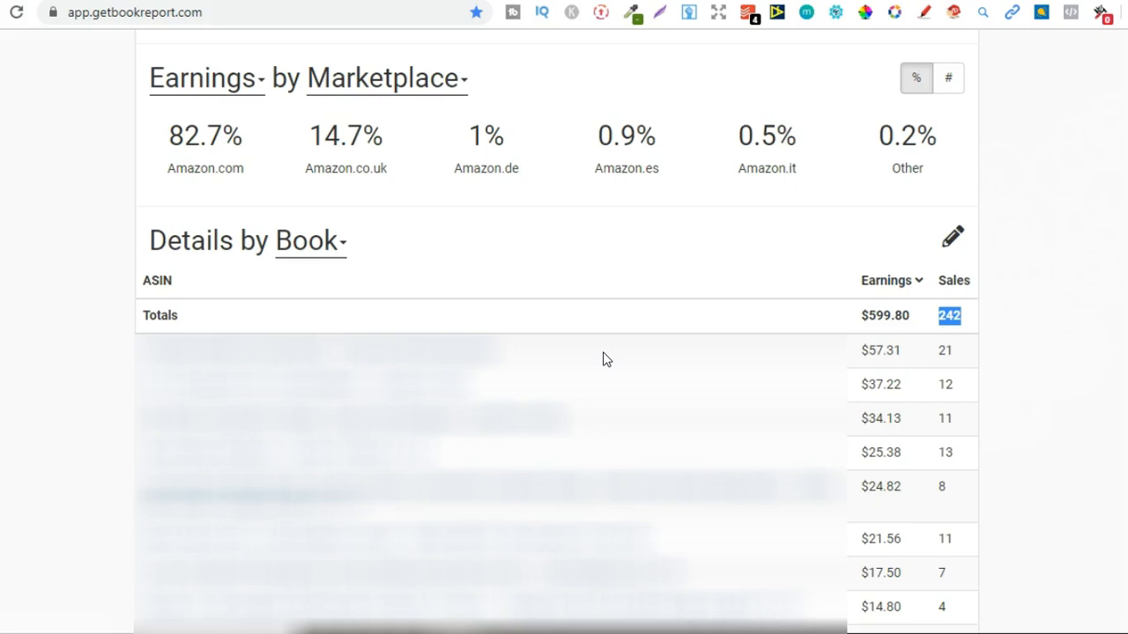
mouse_move(678, 356)
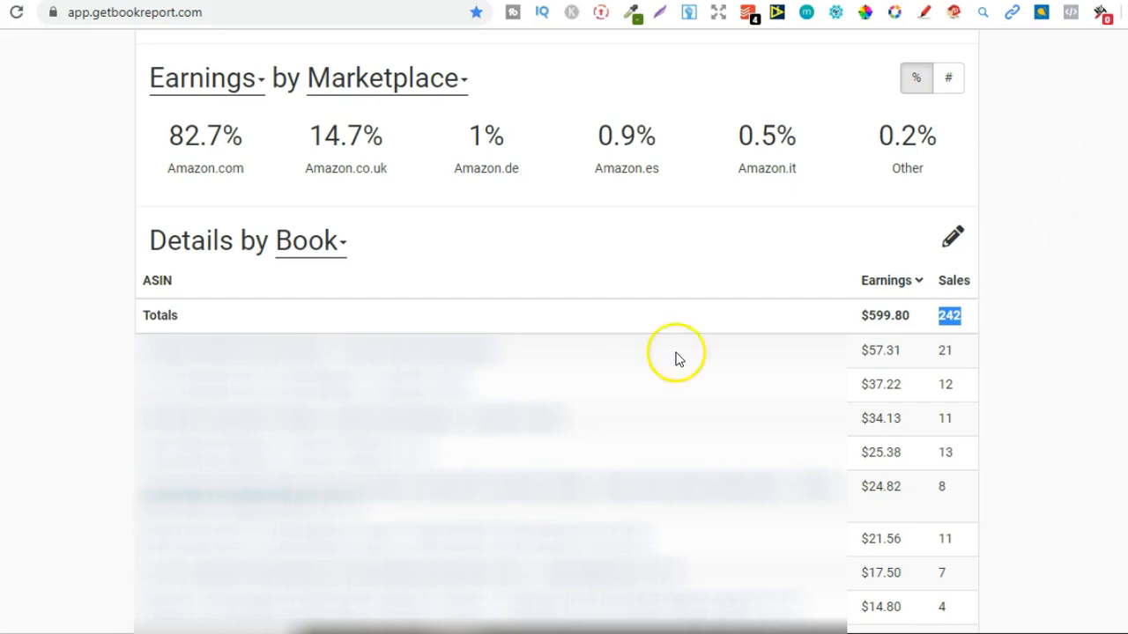
double_click(944, 384)
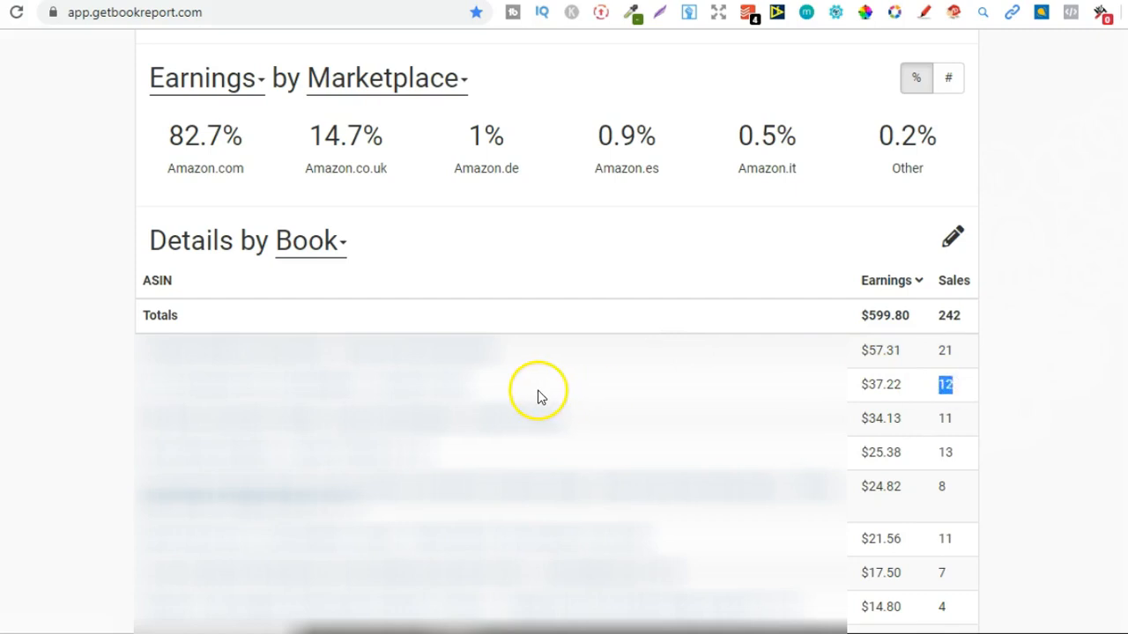
mouse_move(520, 396)
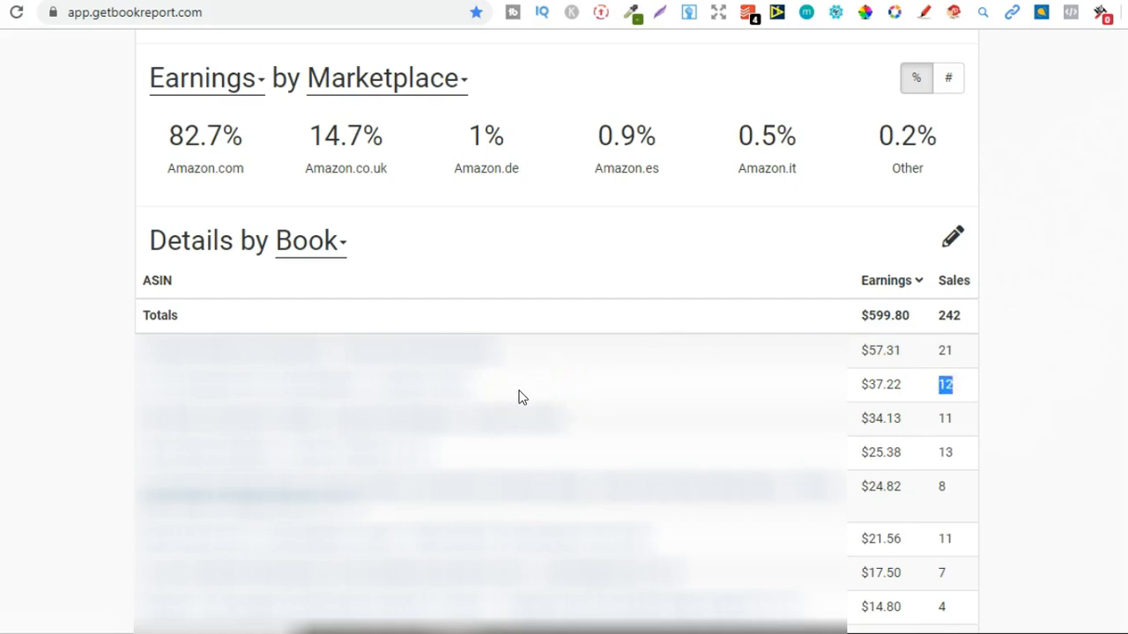
mouse_move(254, 402)
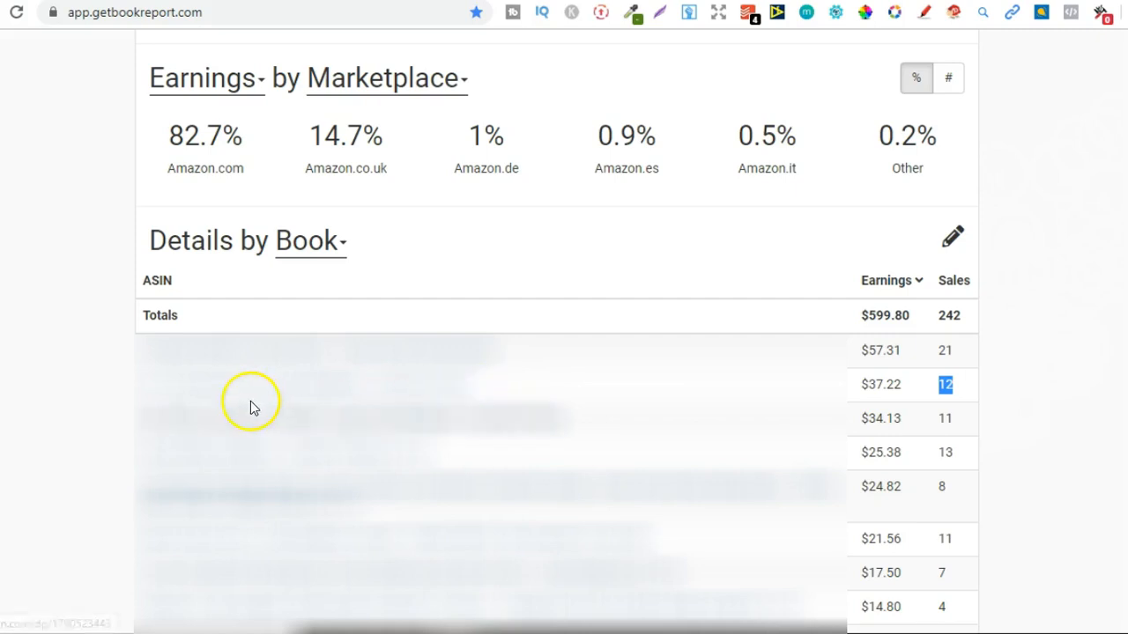
mouse_move(784, 404)
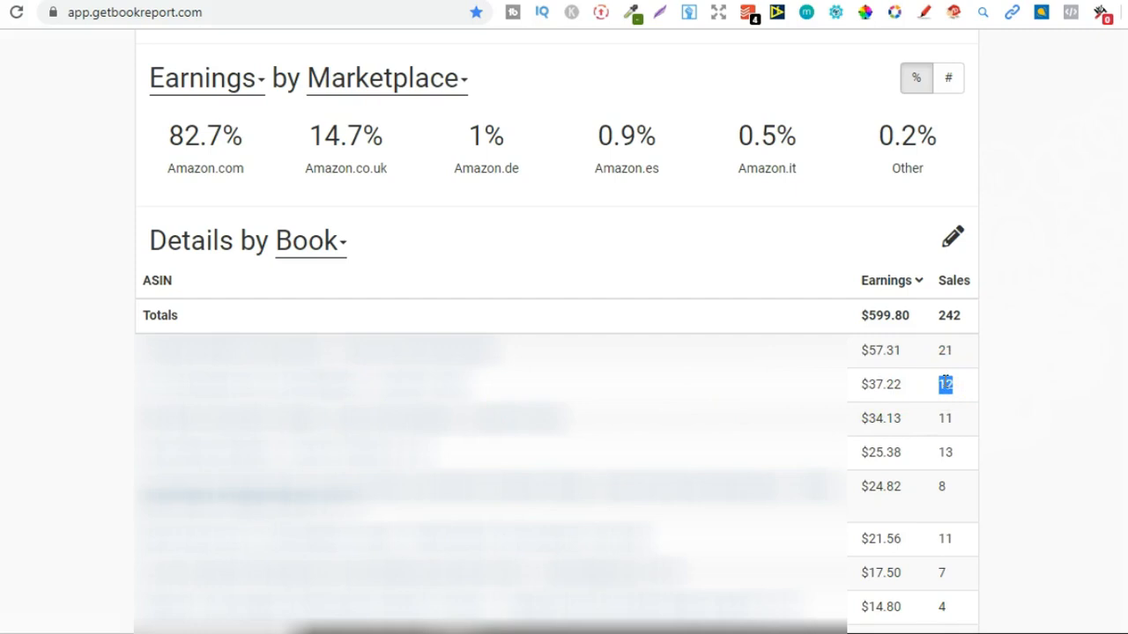
double_click(879, 384)
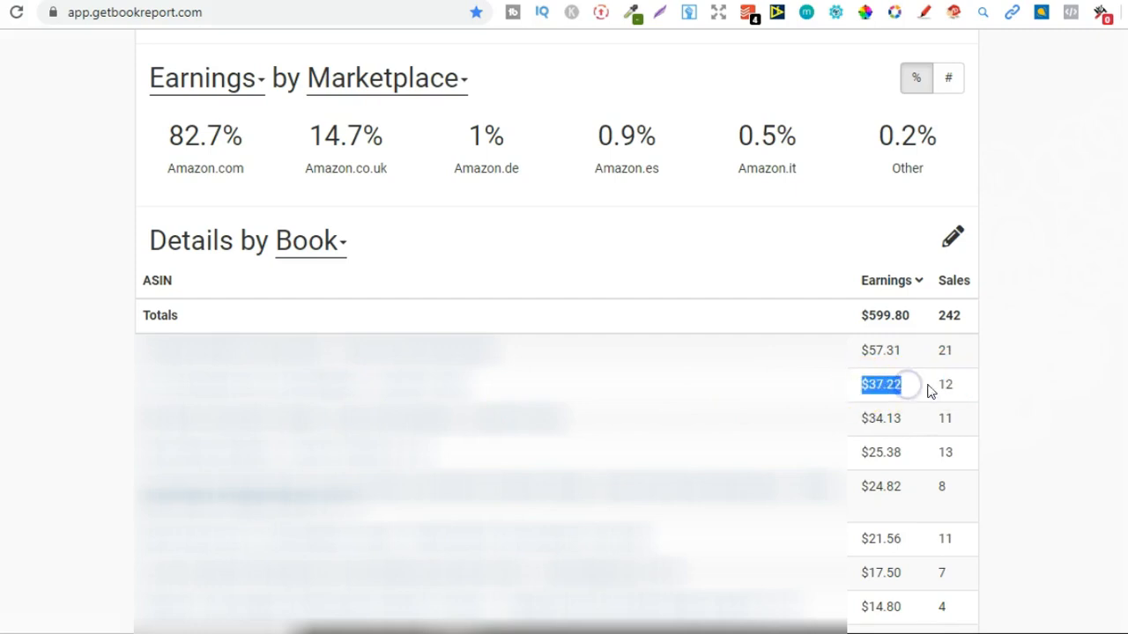
mouse_move(944, 444)
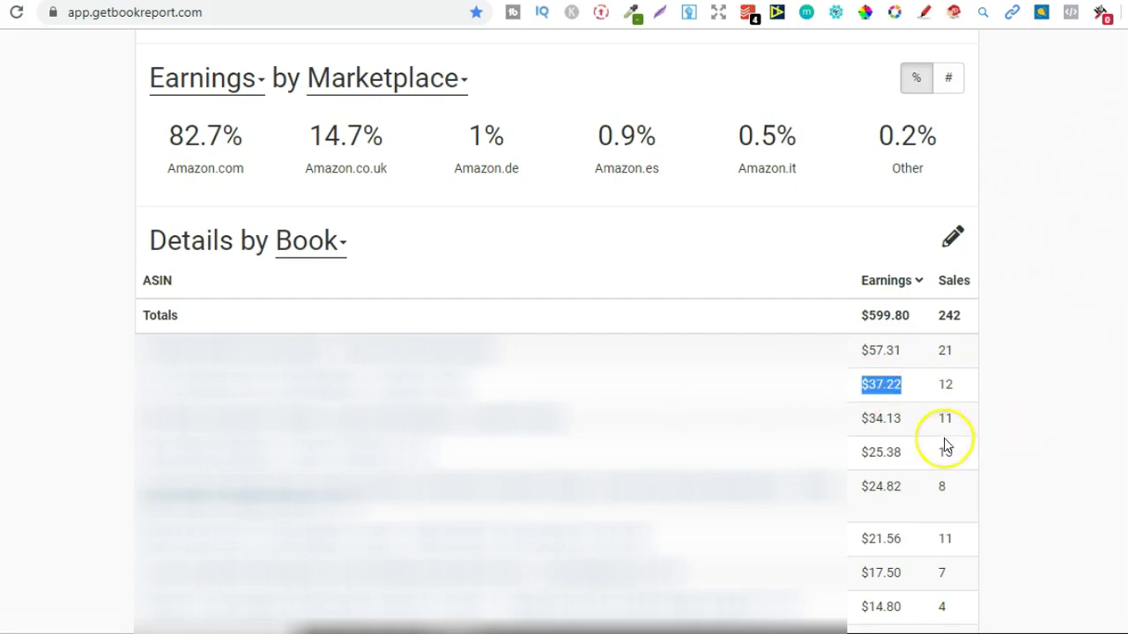
left_click(944, 419)
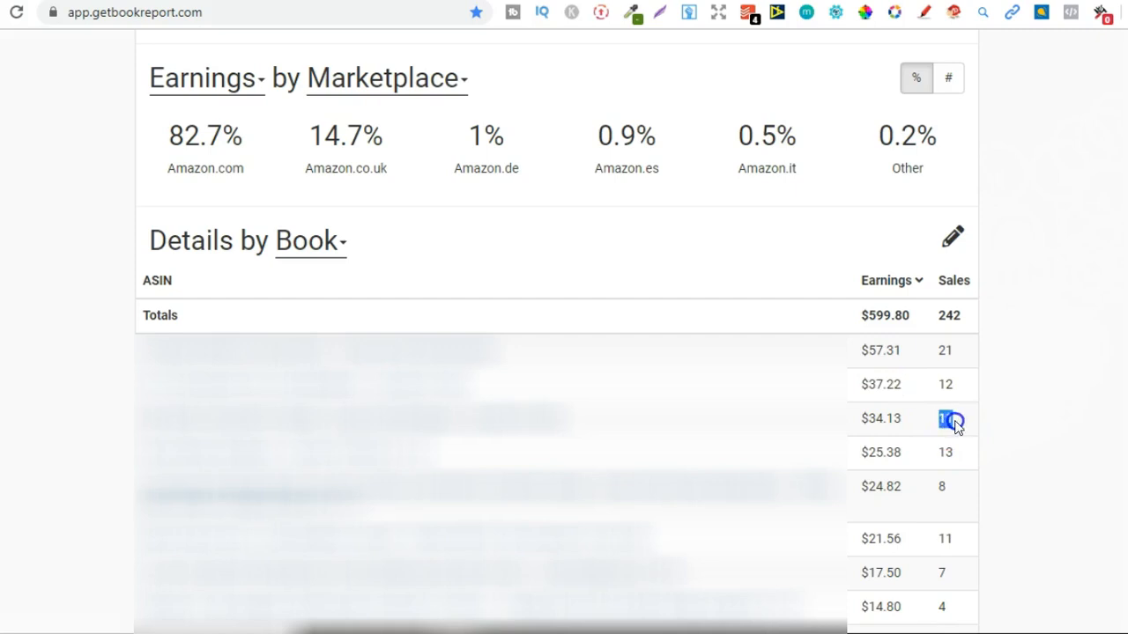
mouse_move(670, 428)
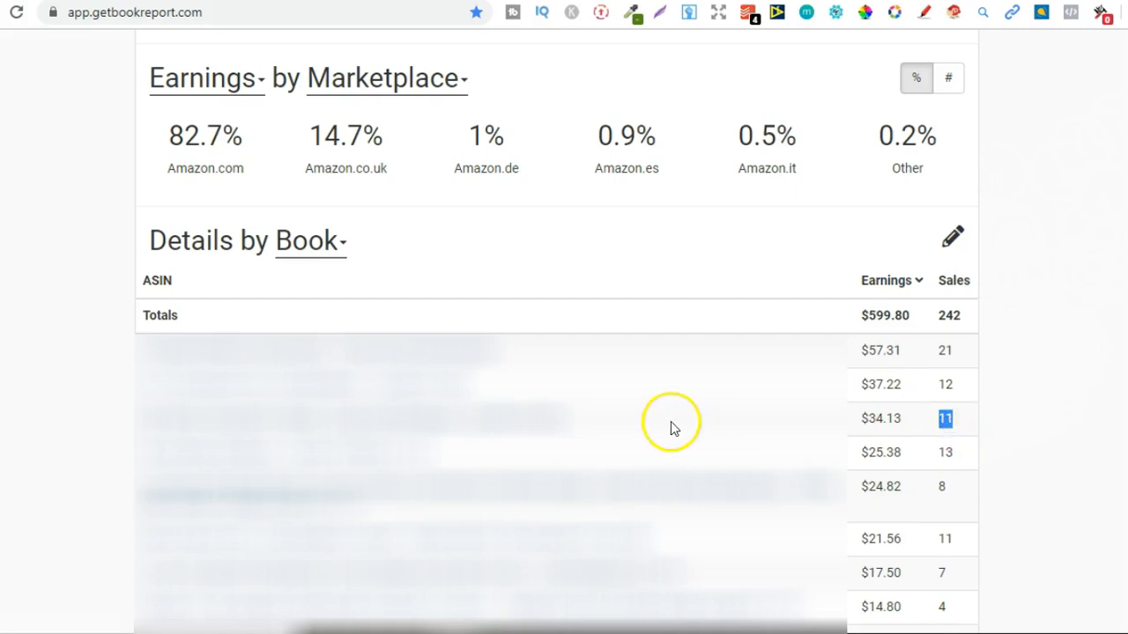
mouse_move(606, 434)
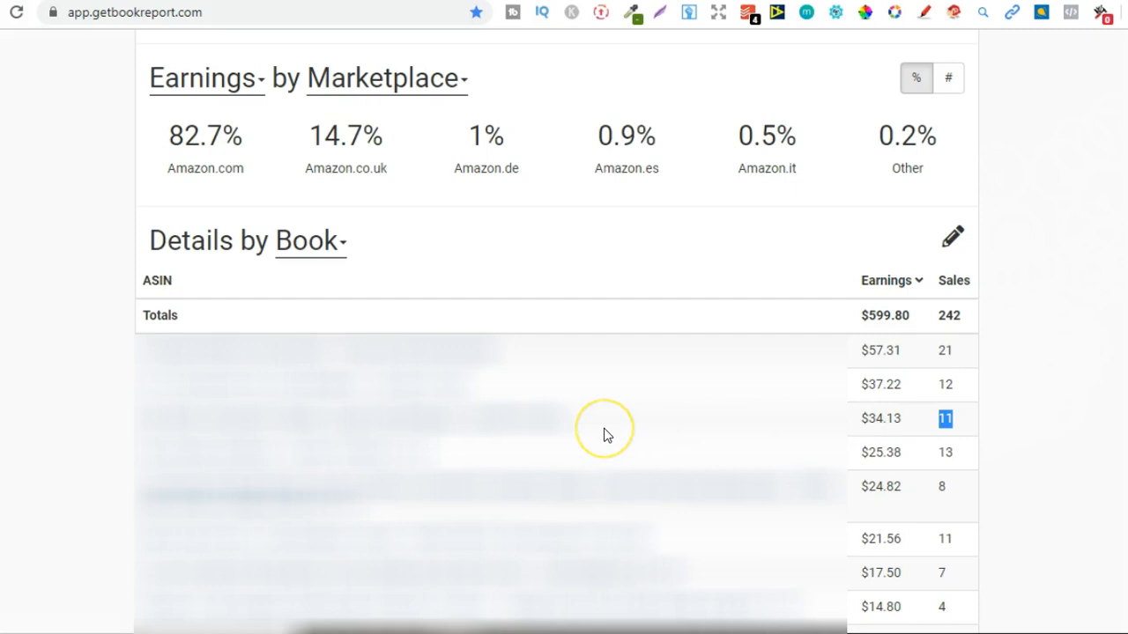
mouse_move(606, 434)
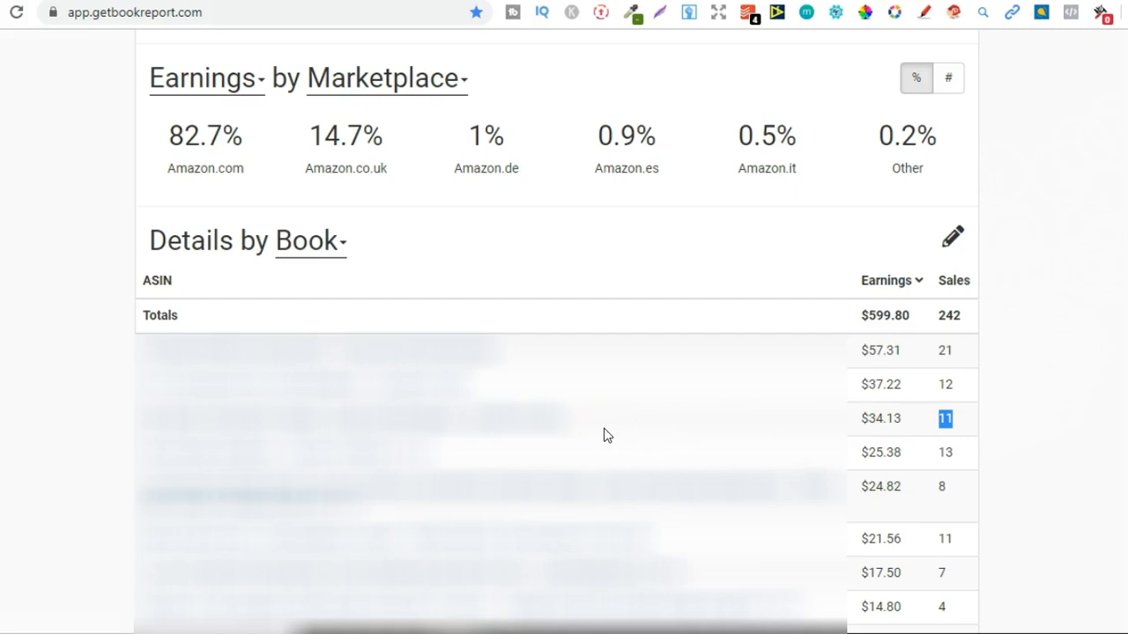
mouse_move(947, 458)
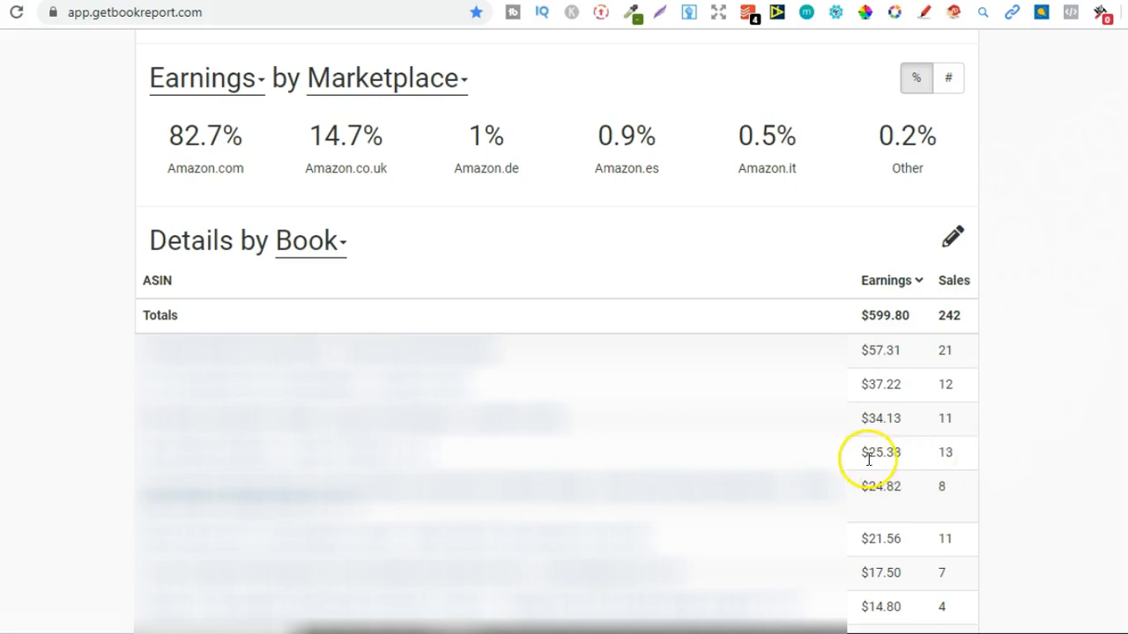
double_click(881, 451)
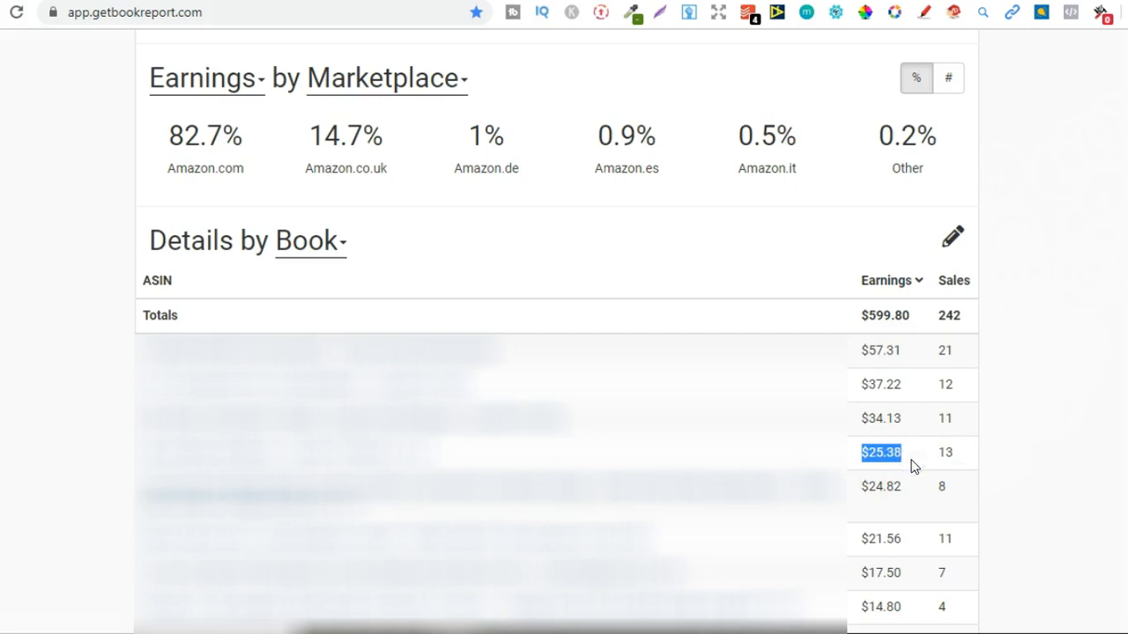
mouse_move(449, 458)
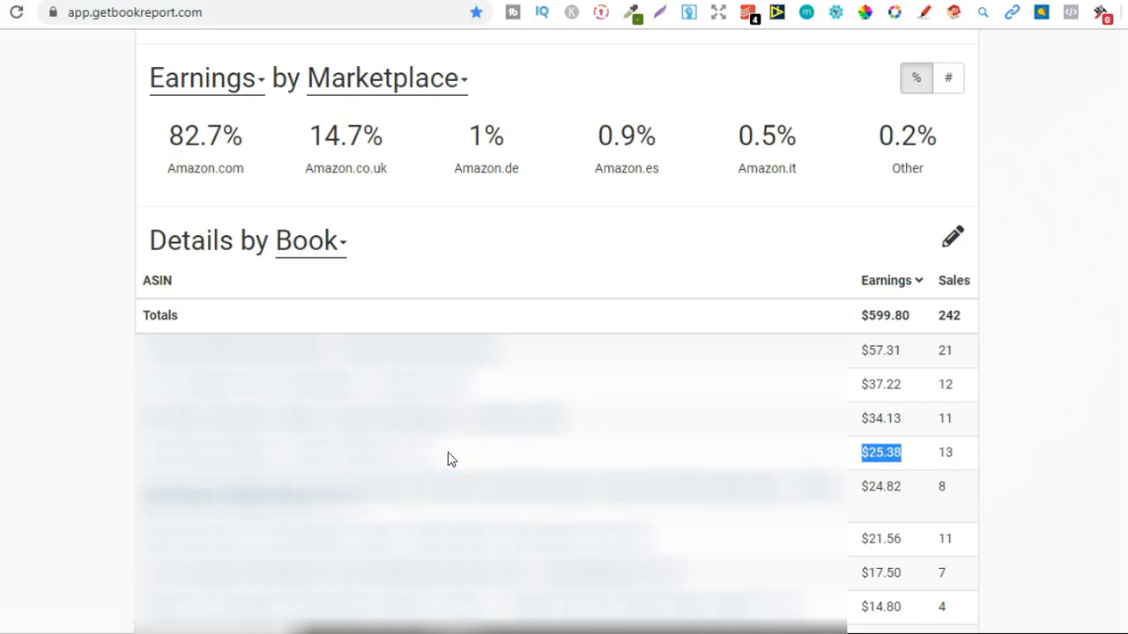
mouse_move(467, 451)
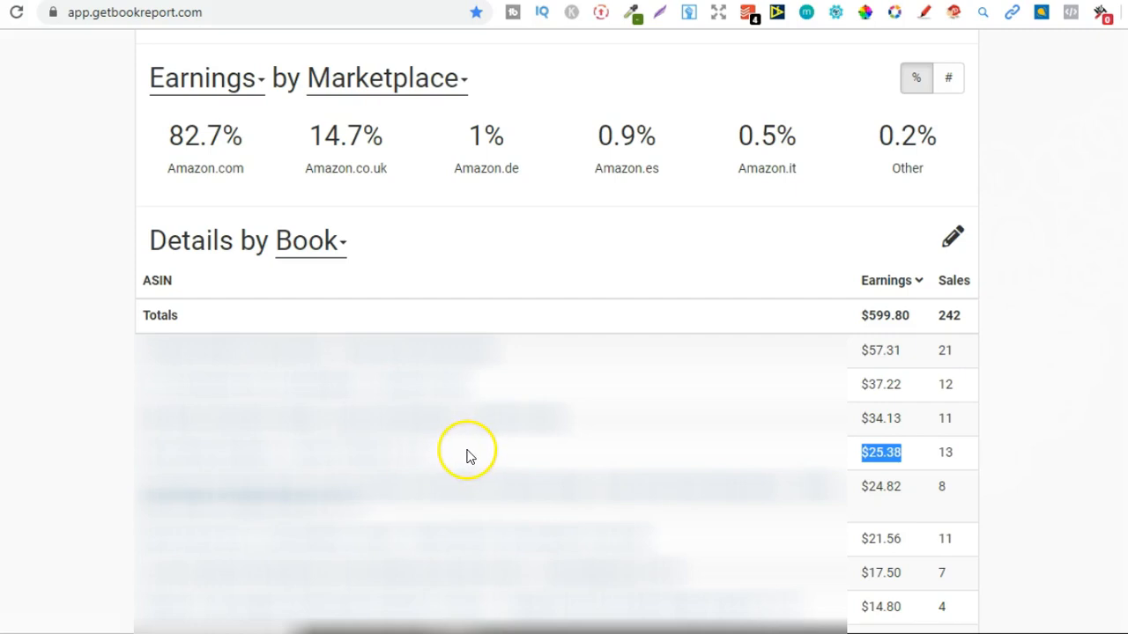
mouse_move(728, 458)
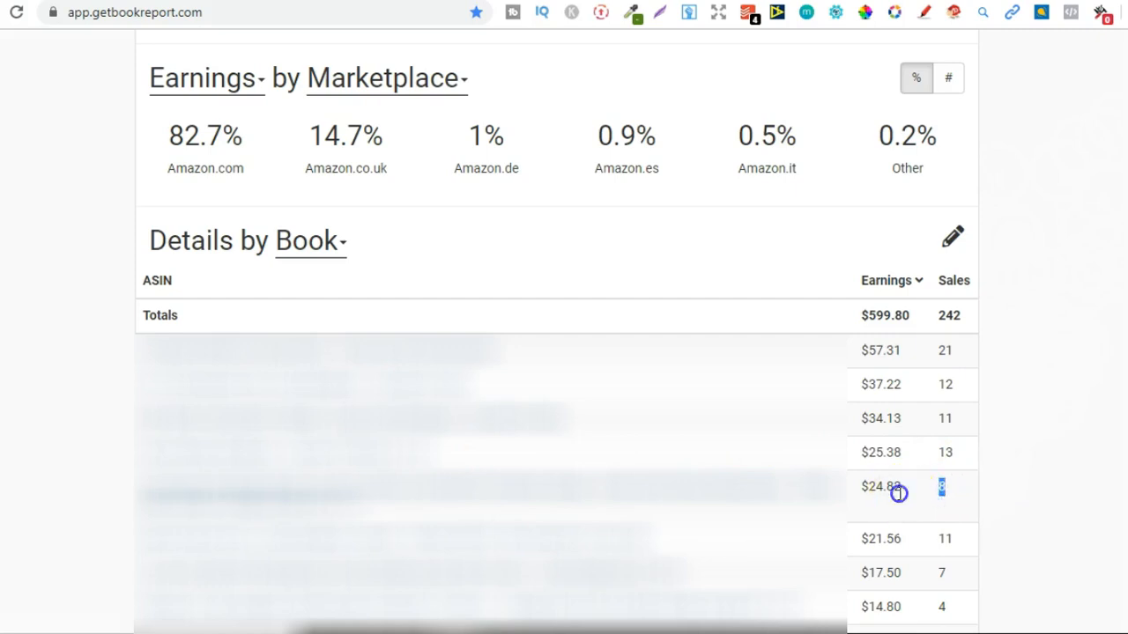
double_click(881, 487)
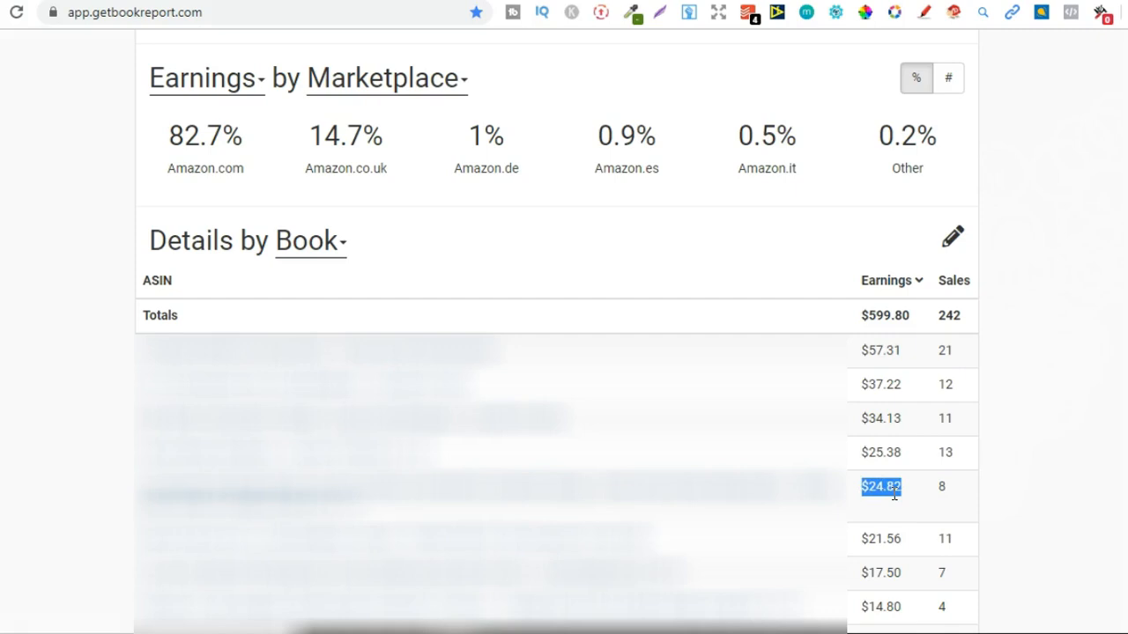
mouse_move(985, 339)
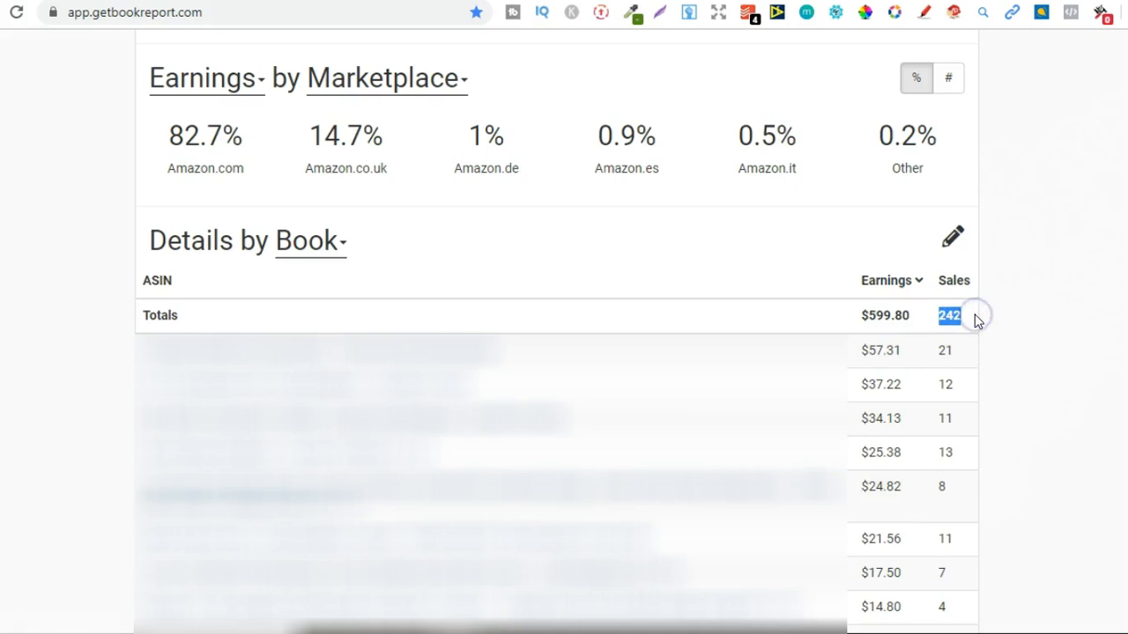
left_click(884, 313)
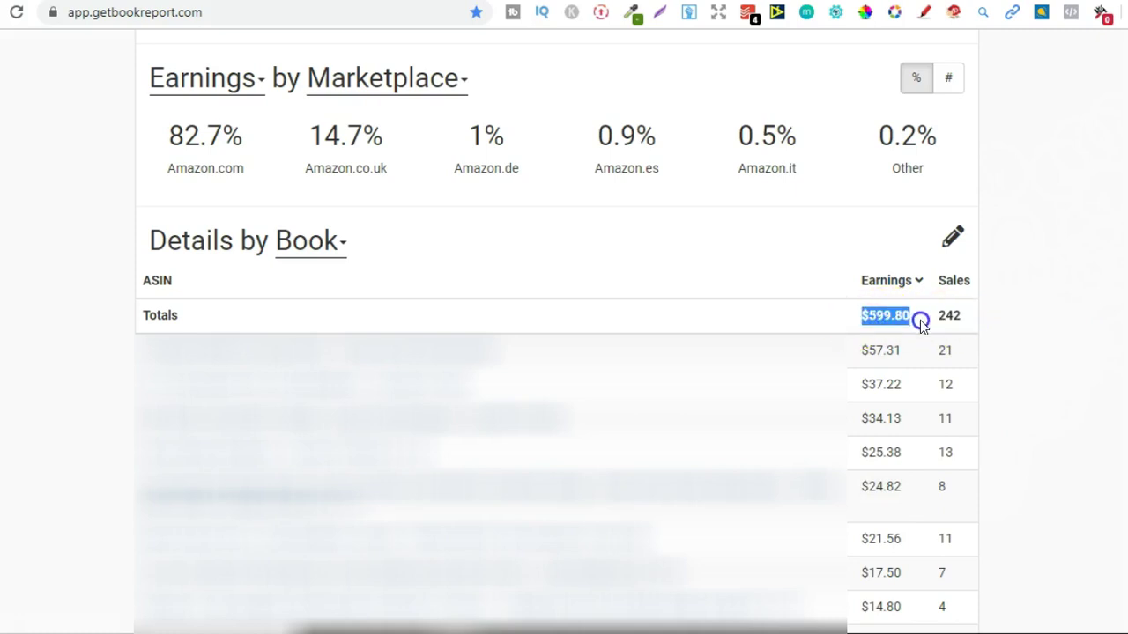
scroll("up", 3)
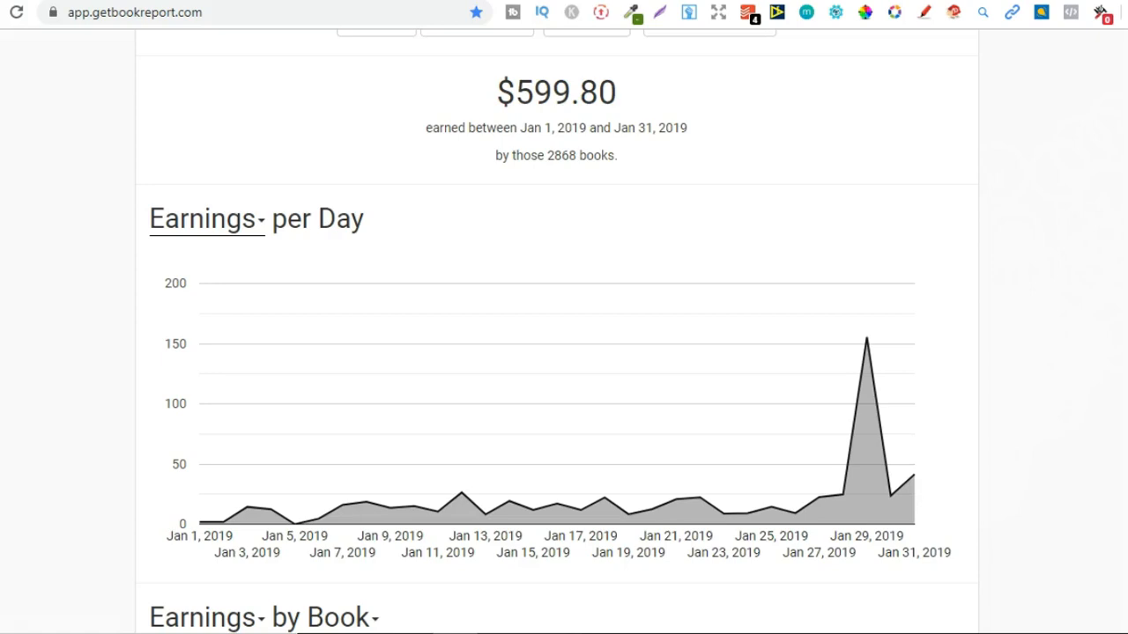
mouse_move(863, 338)
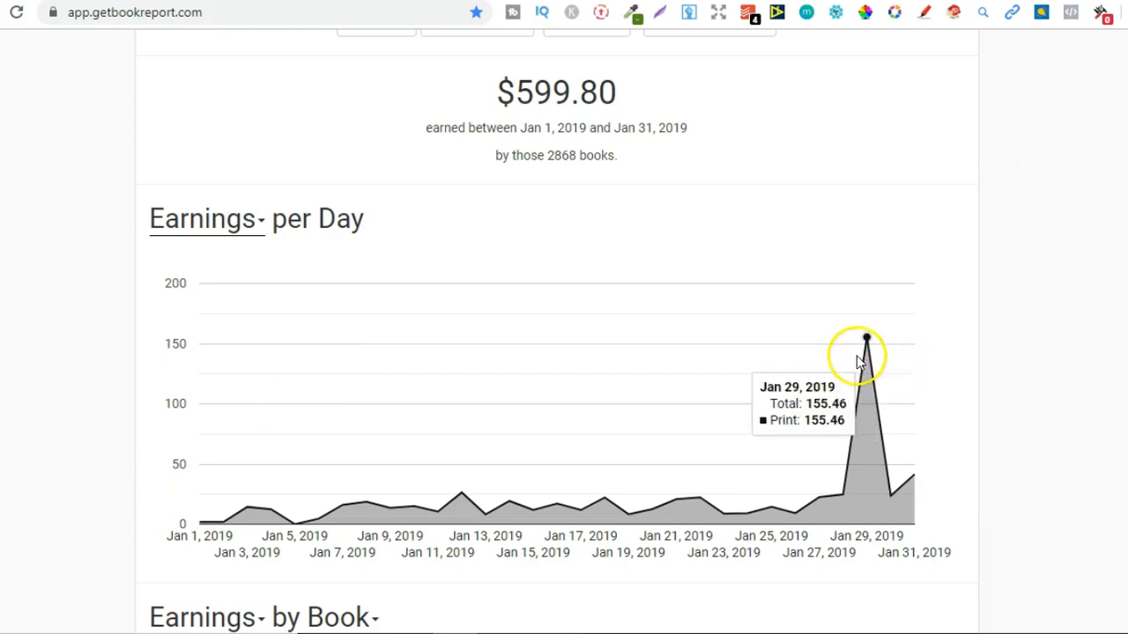
mouse_move(867, 342)
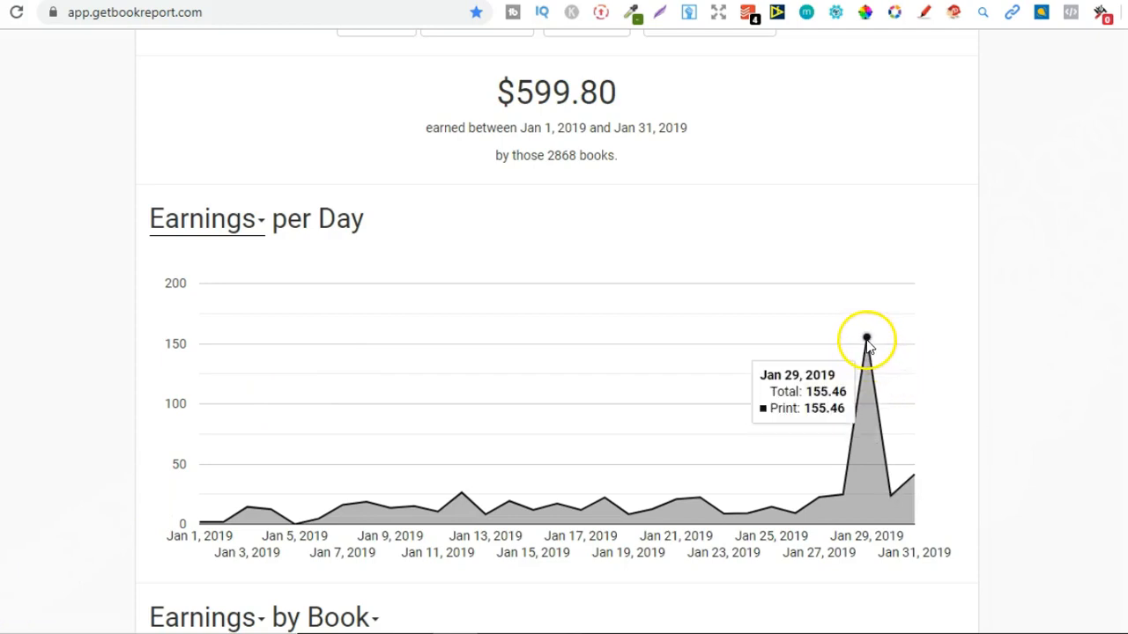
mouse_move(866, 342)
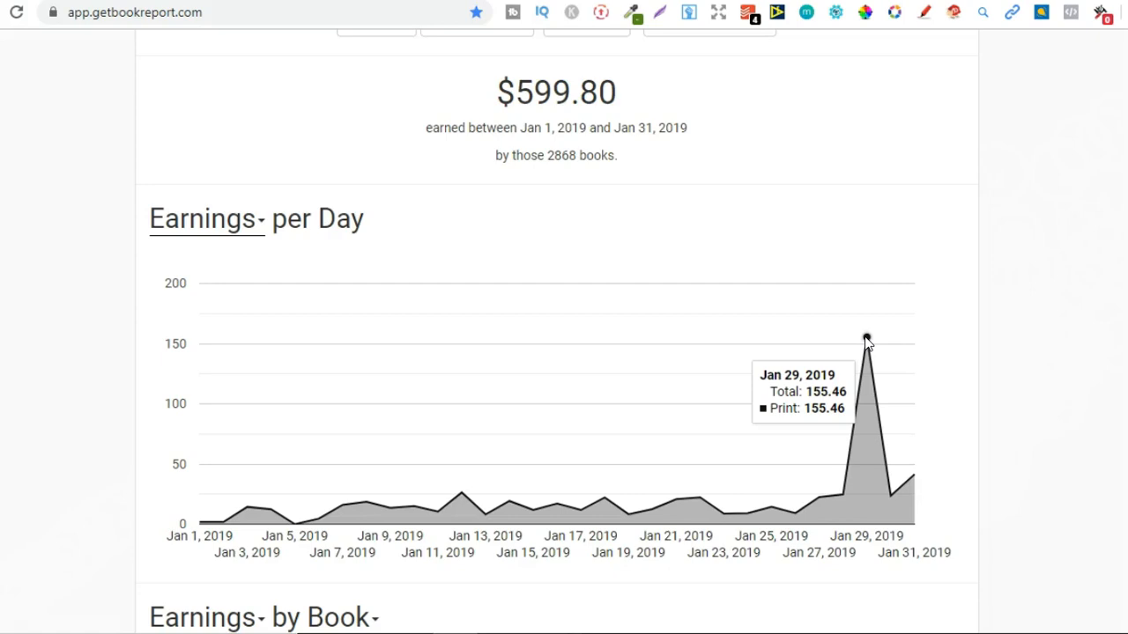
mouse_move(528, 515)
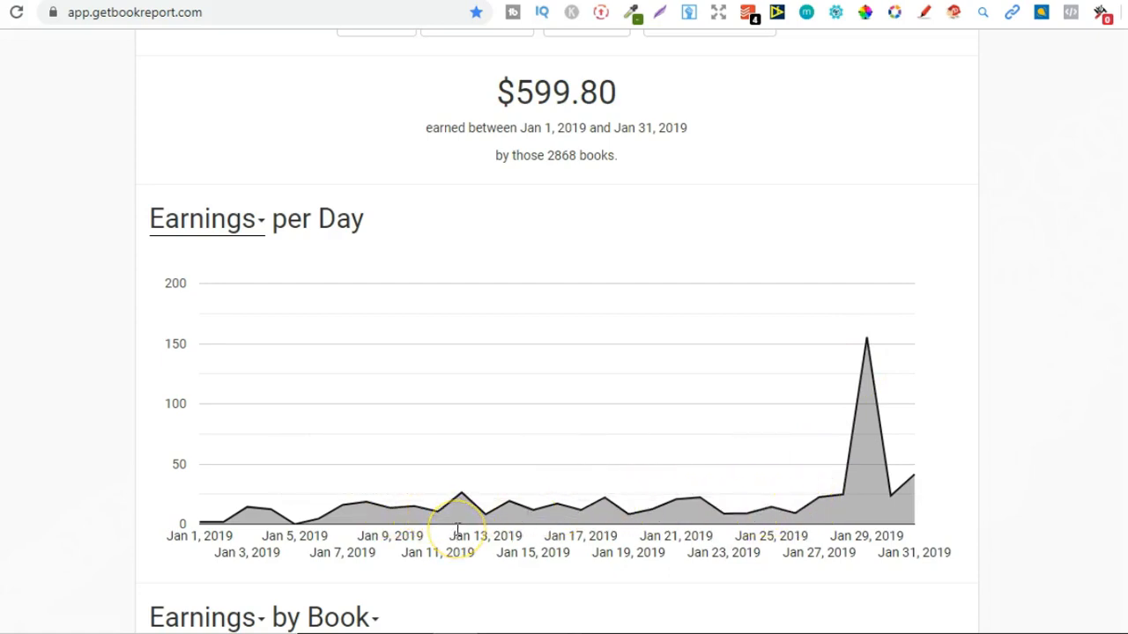
mouse_move(456, 530)
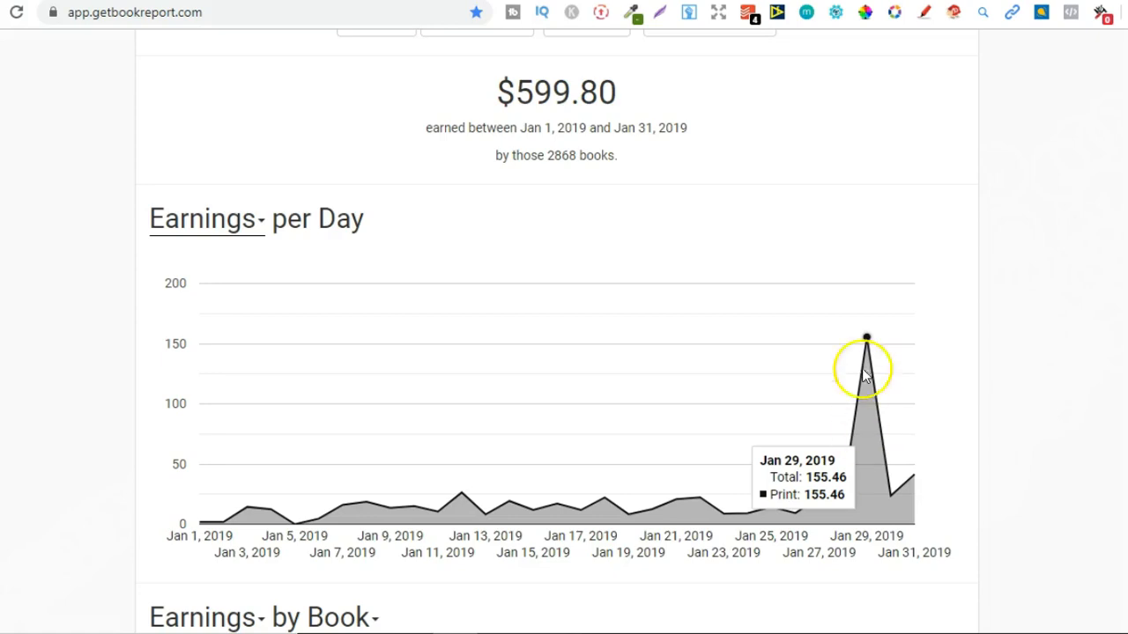
mouse_move(864, 444)
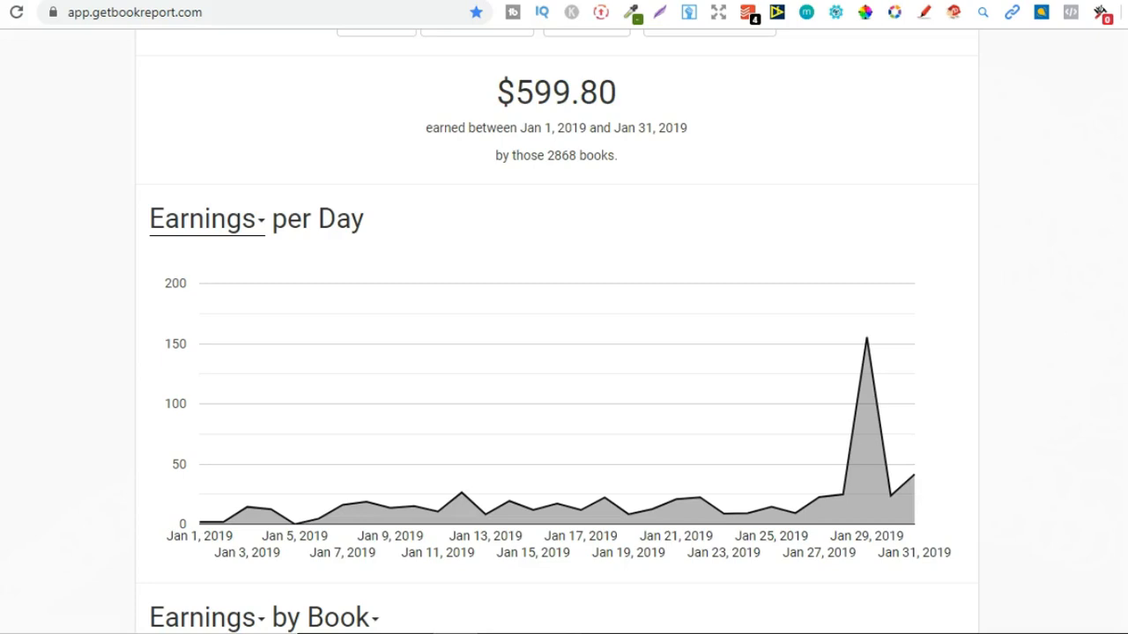
mouse_move(1067, 148)
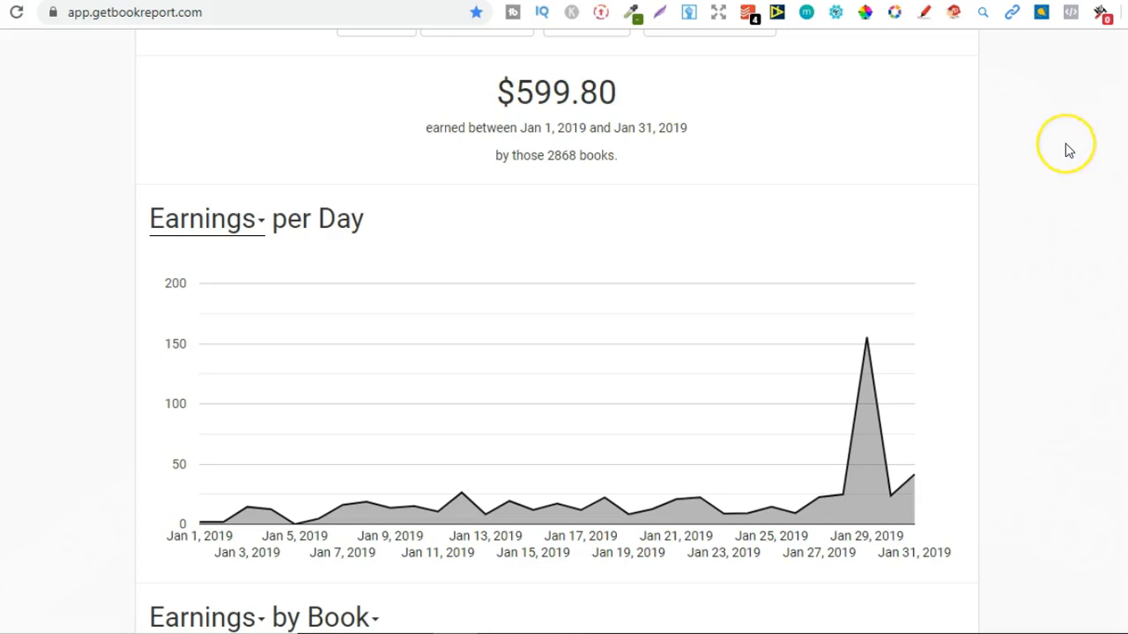
mouse_move(1067, 148)
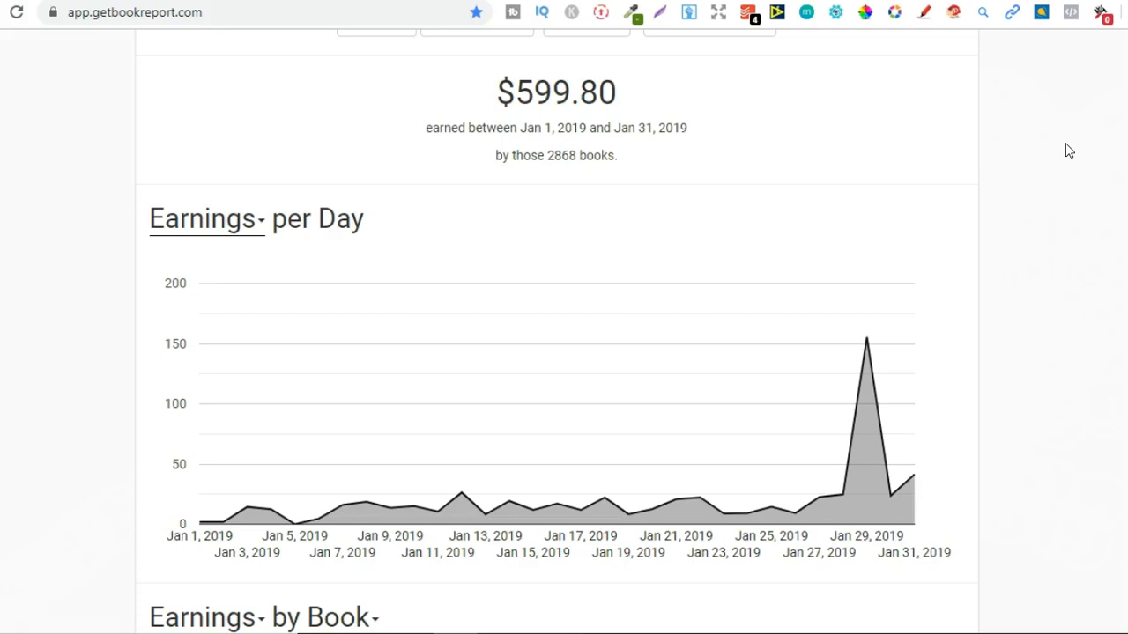
mouse_move(1050, 162)
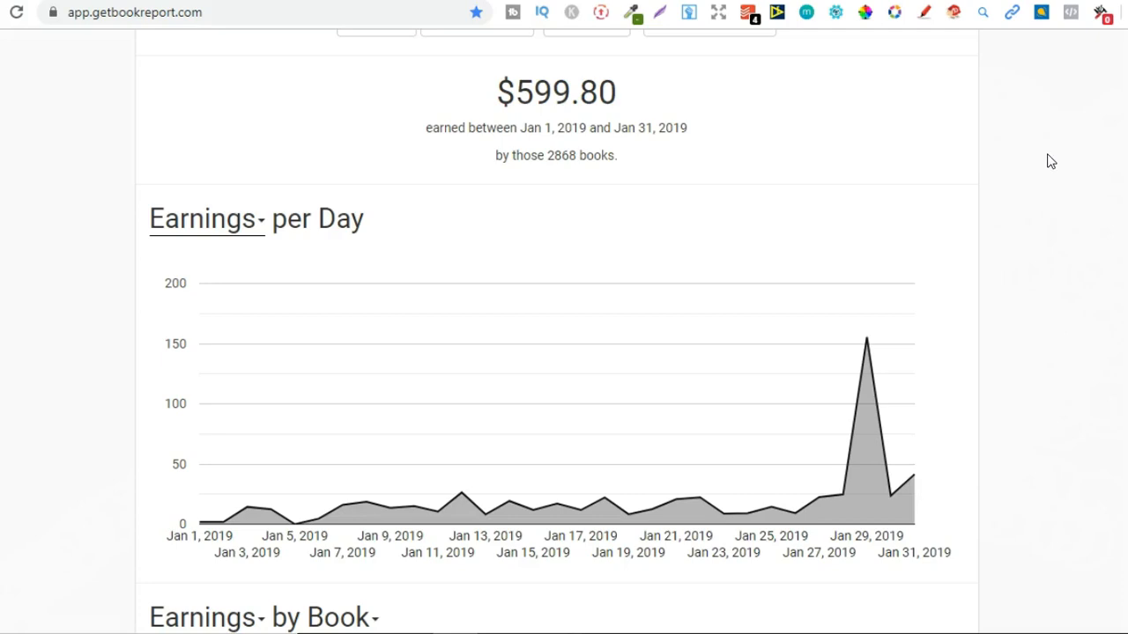